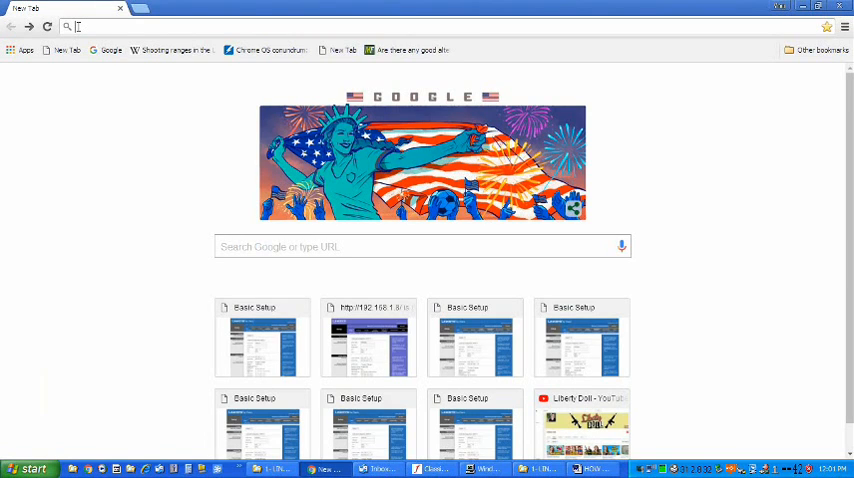
Step: Go to 192.168.1.1 and log in with the admin password to reach Basic Setup
type("192.168.1.1")
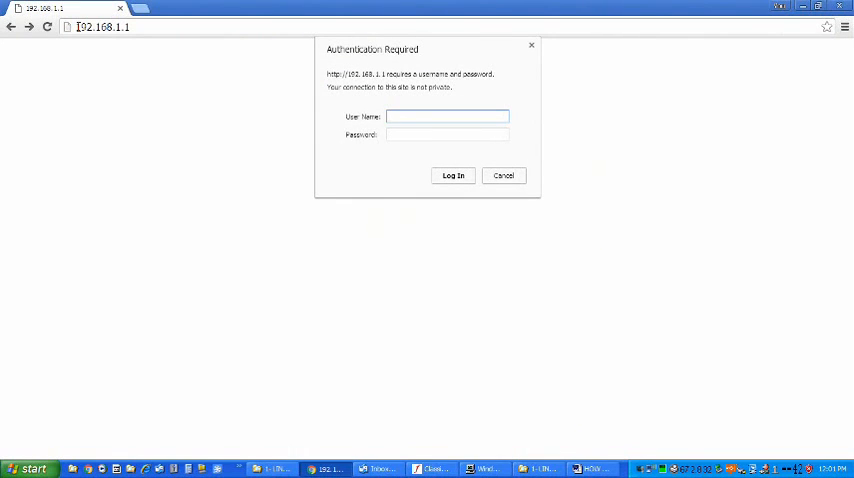
left_click(448, 134)
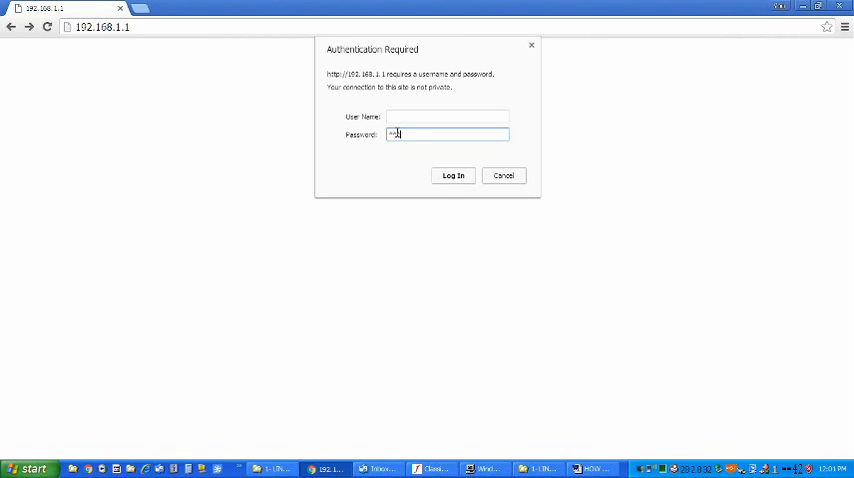
left_click(452, 176)
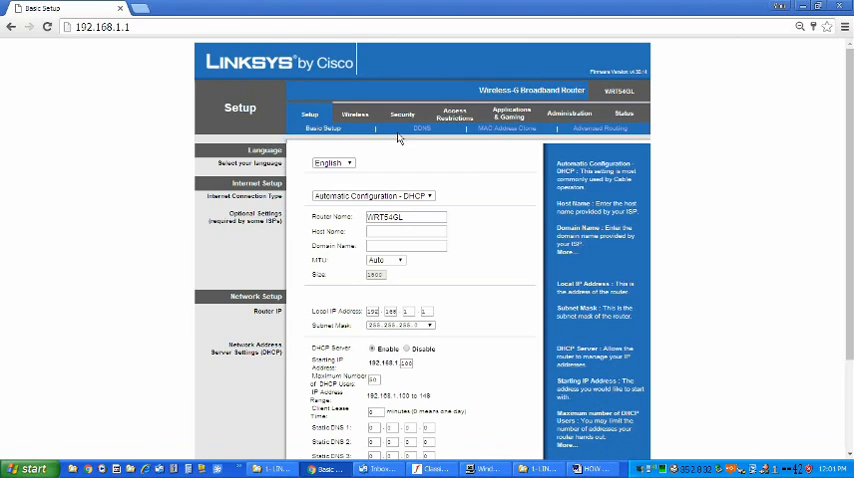
mouse_move(444, 144)
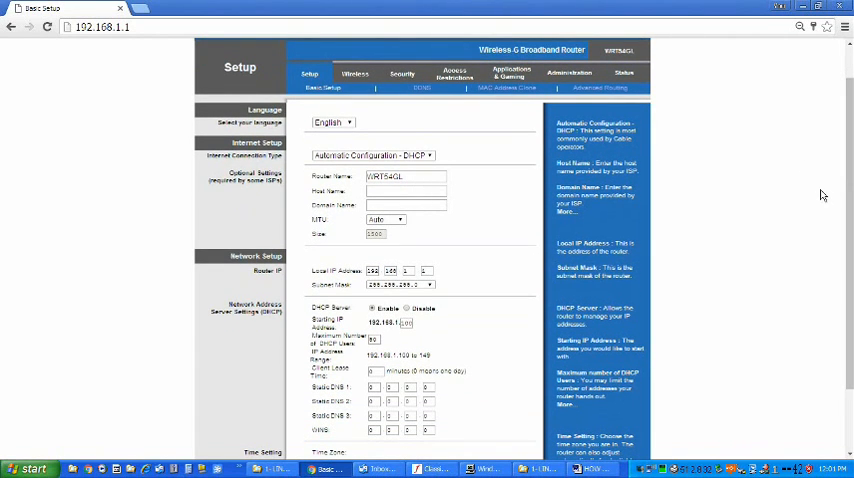
mouse_move(326, 284)
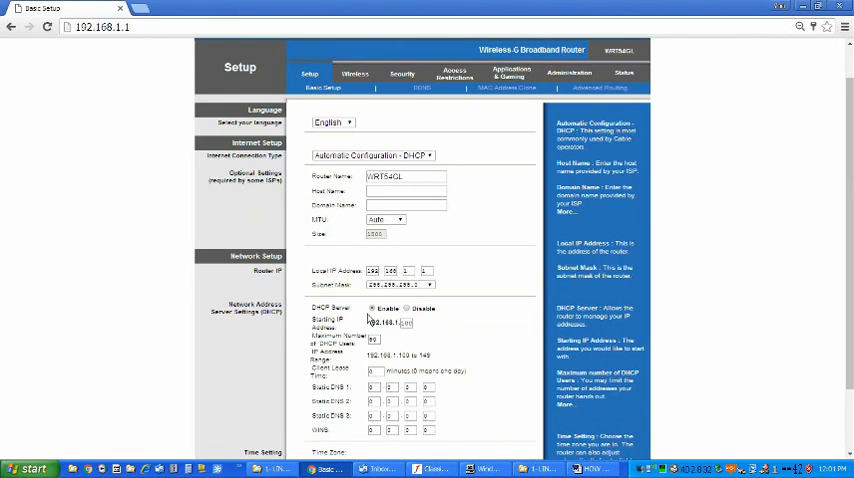
Step: Choose Central Time (US & Canada) as the time zone and save the settings
scroll("down", 3)
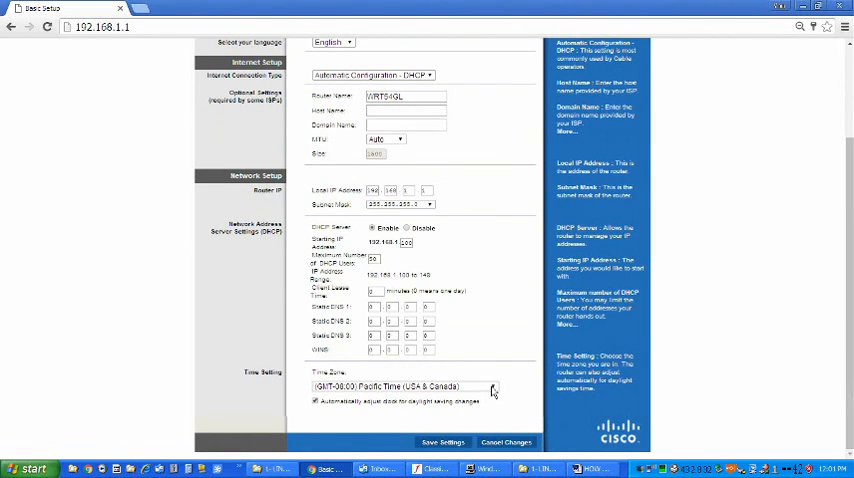
left_click(490, 386)
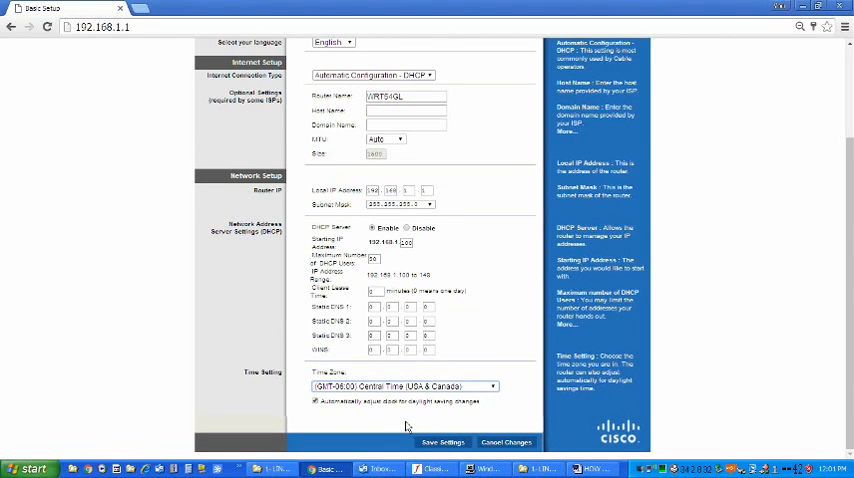
left_click(442, 442)
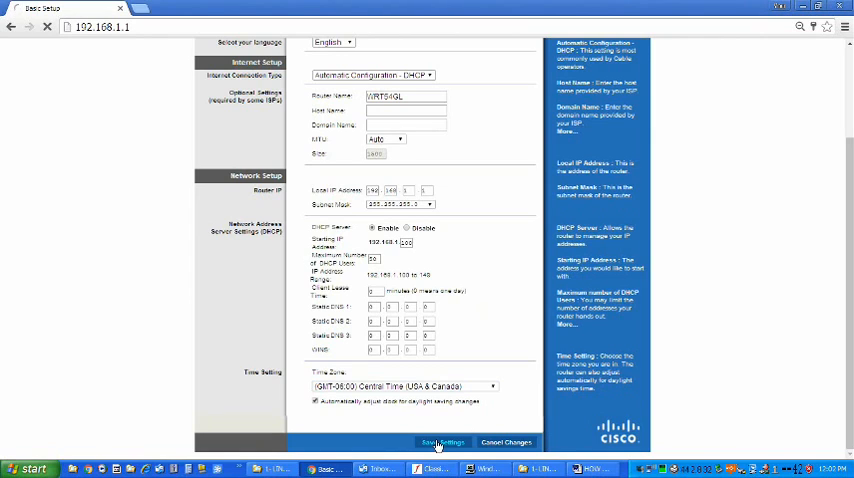
left_click(440, 442)
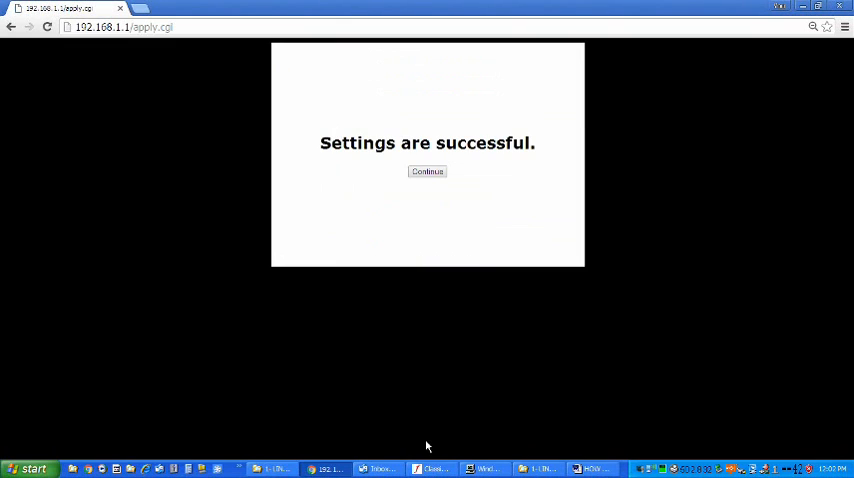
left_click(428, 172)
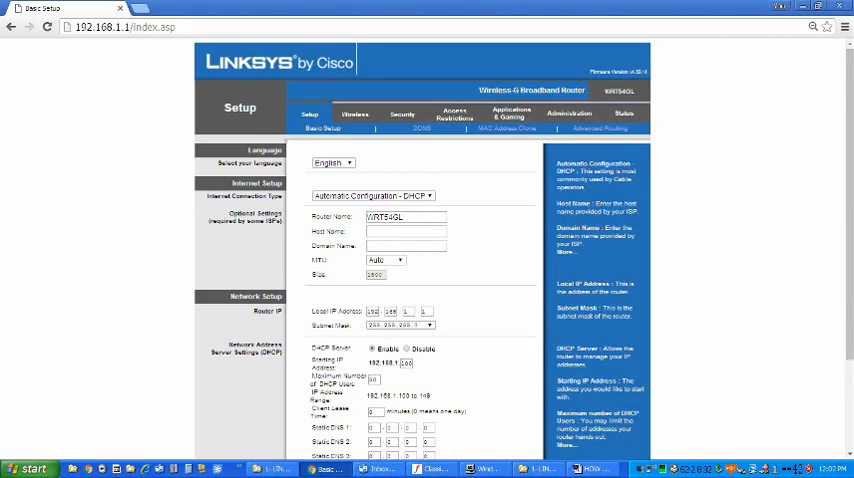
mouse_move(76, 280)
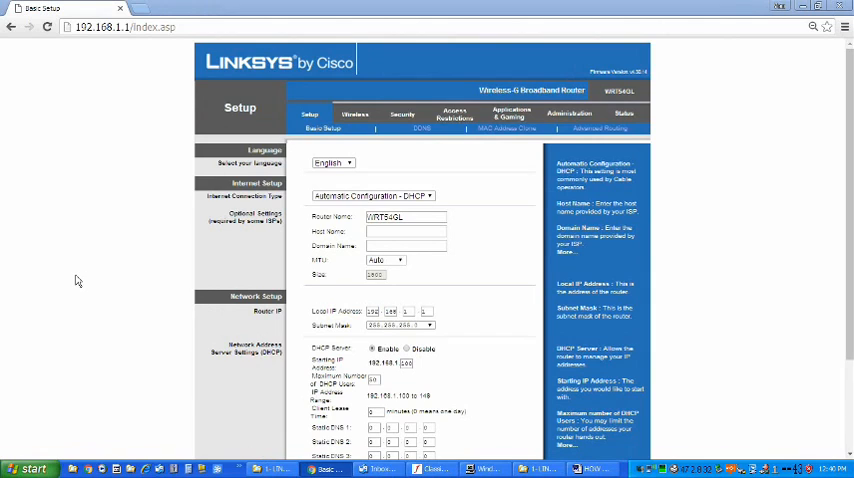
mouse_move(358, 112)
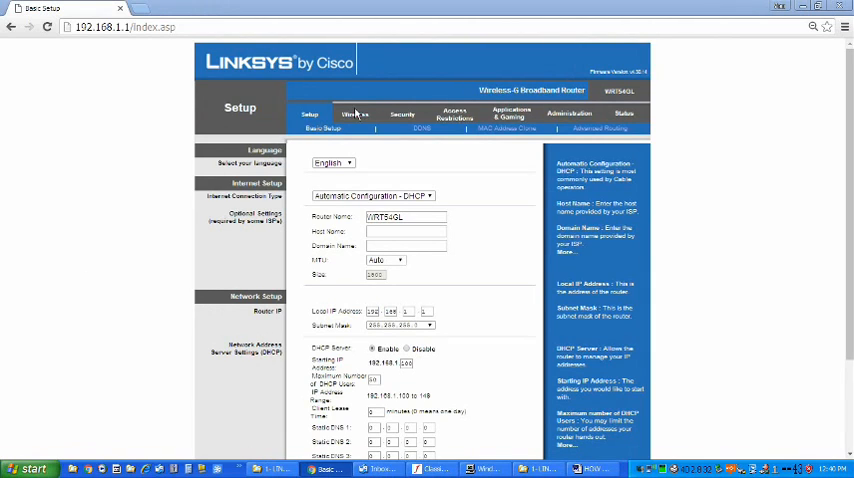
Step: Set wireless mode to G-Only with SSID 'YouTube Demo', broadcast enabled, and save
left_click(360, 114)
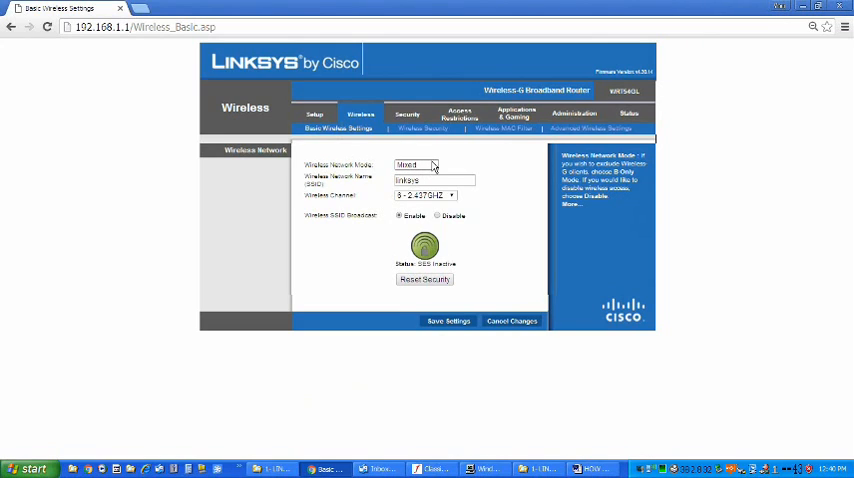
left_click(416, 164)
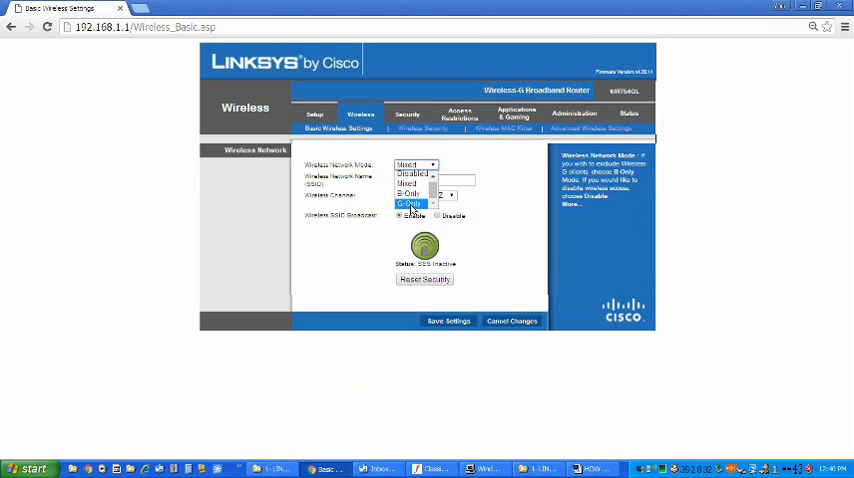
mouse_move(408, 184)
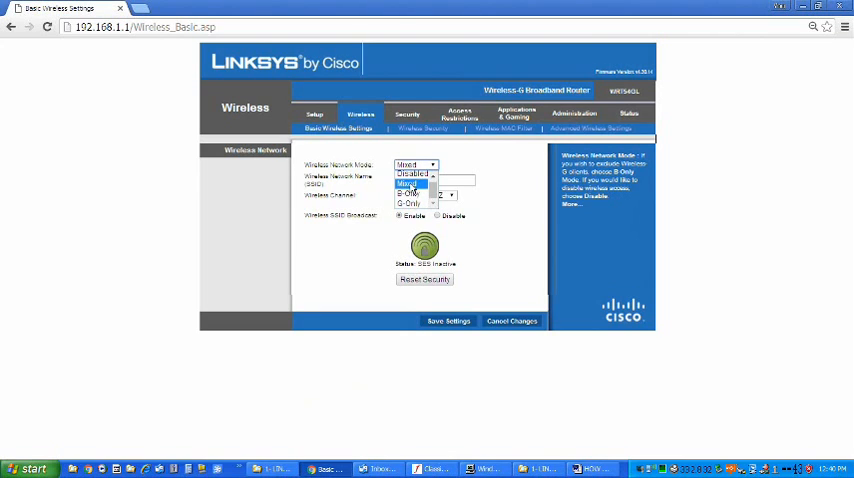
mouse_move(408, 204)
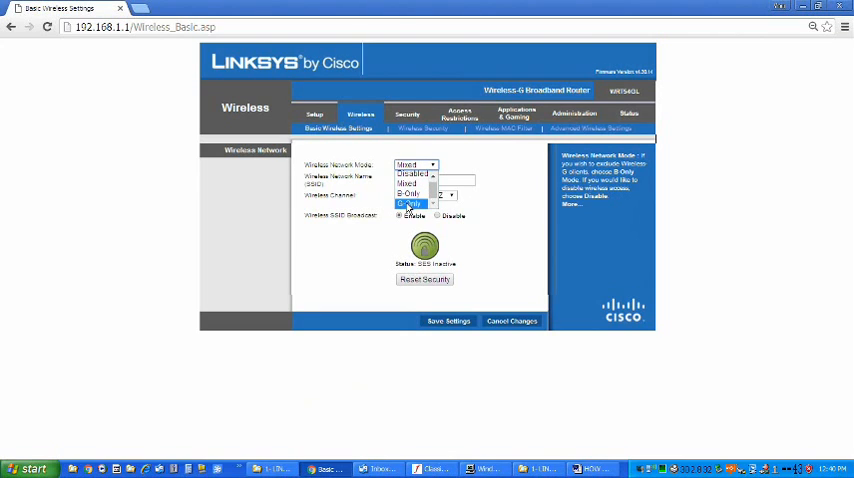
left_click(408, 204)
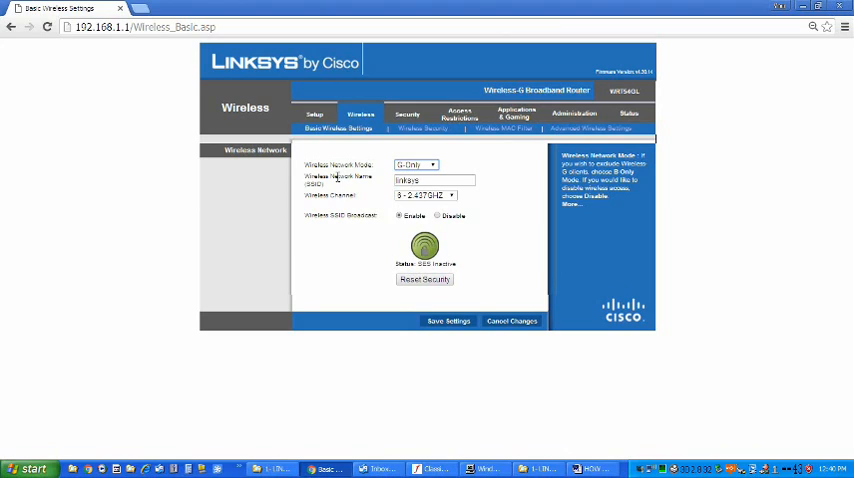
mouse_move(376, 188)
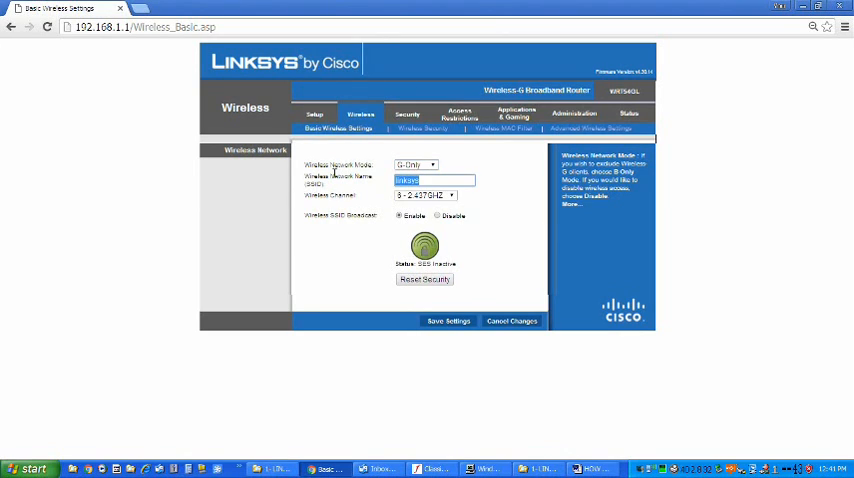
type("You")
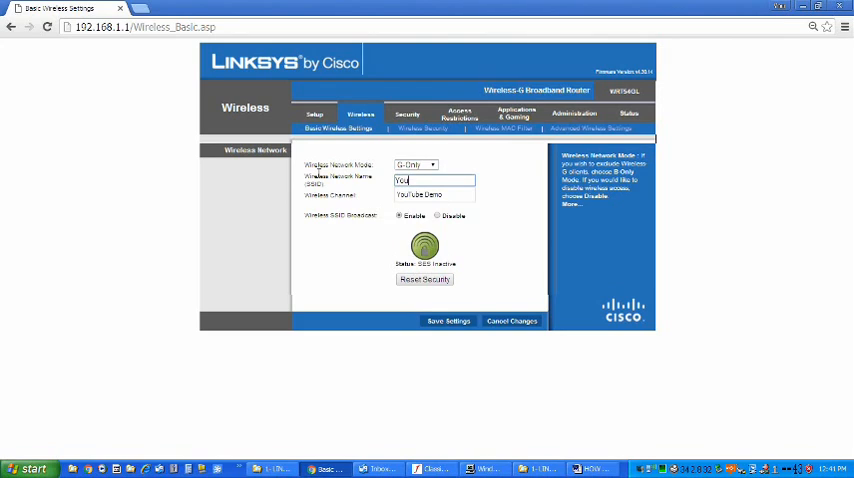
type("Tube")
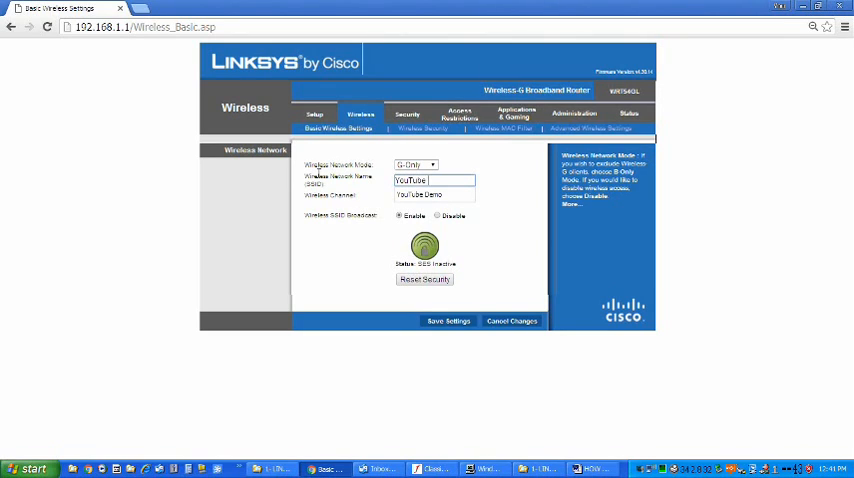
type("Demo")
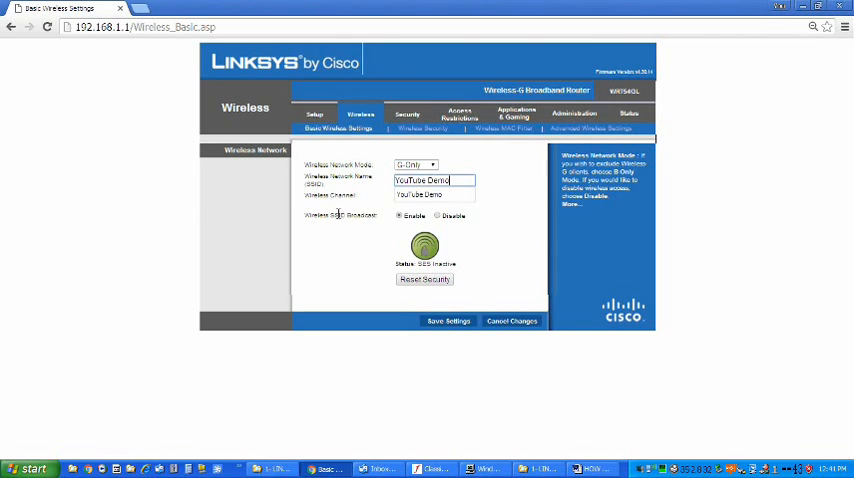
left_click(424, 196)
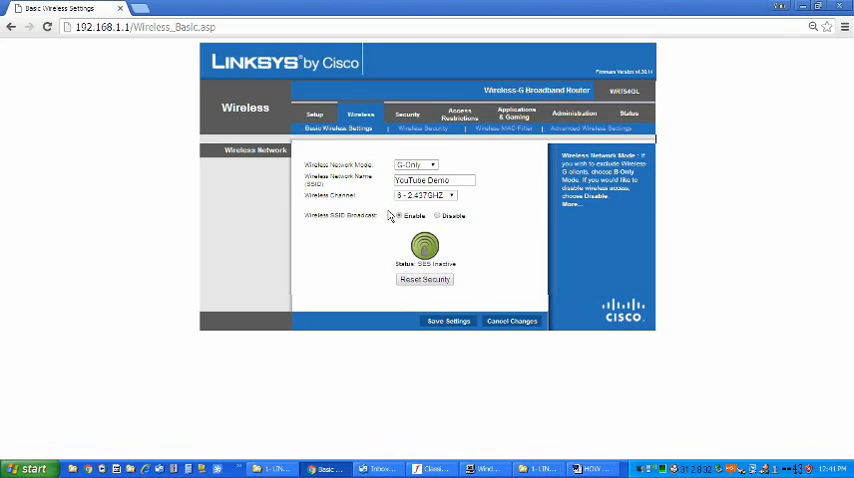
mouse_move(402, 228)
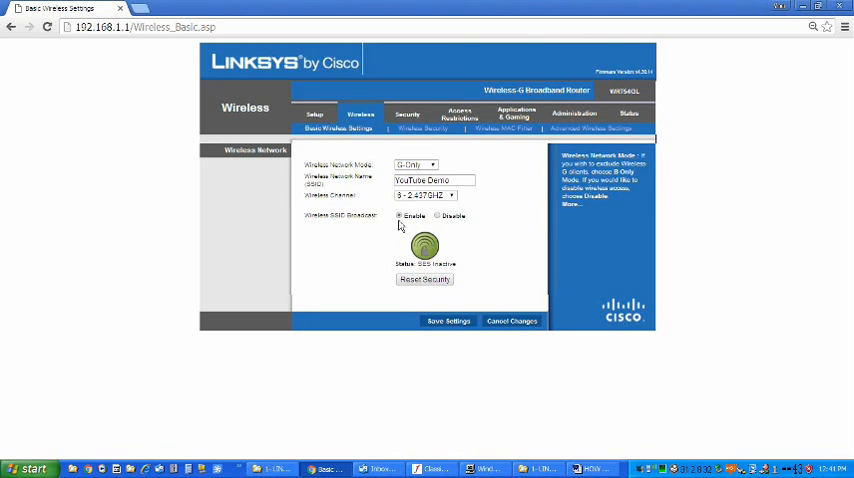
mouse_move(354, 234)
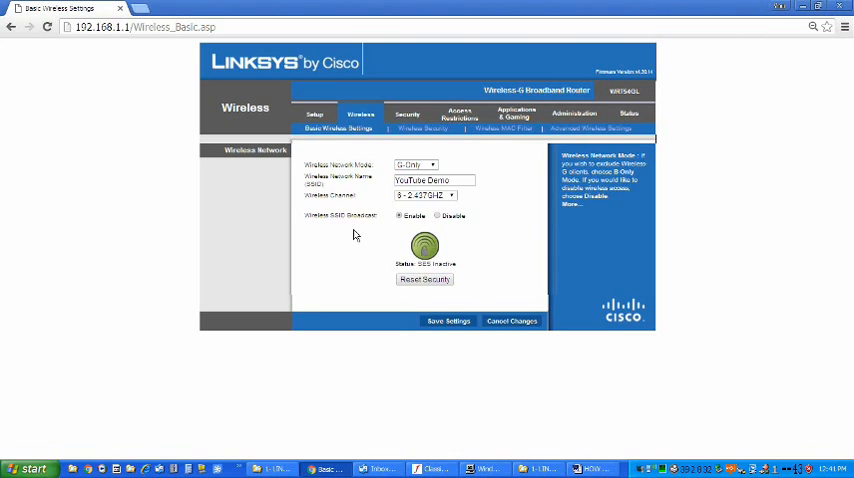
mouse_move(352, 240)
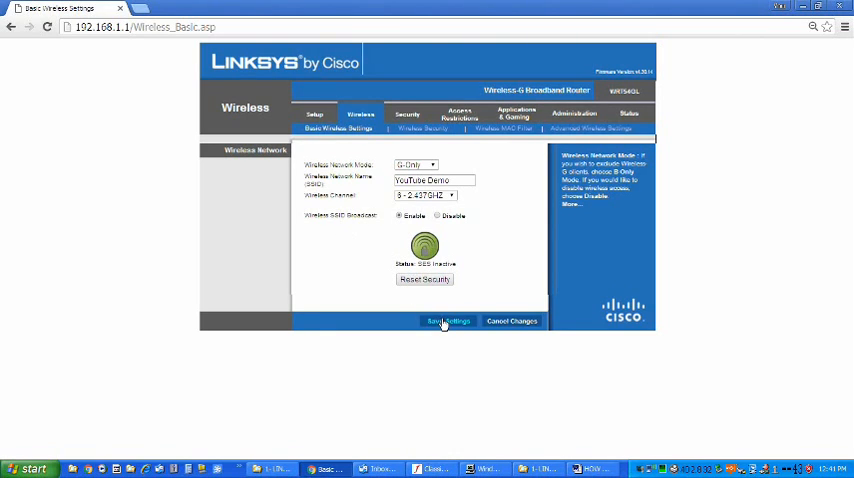
left_click(448, 320)
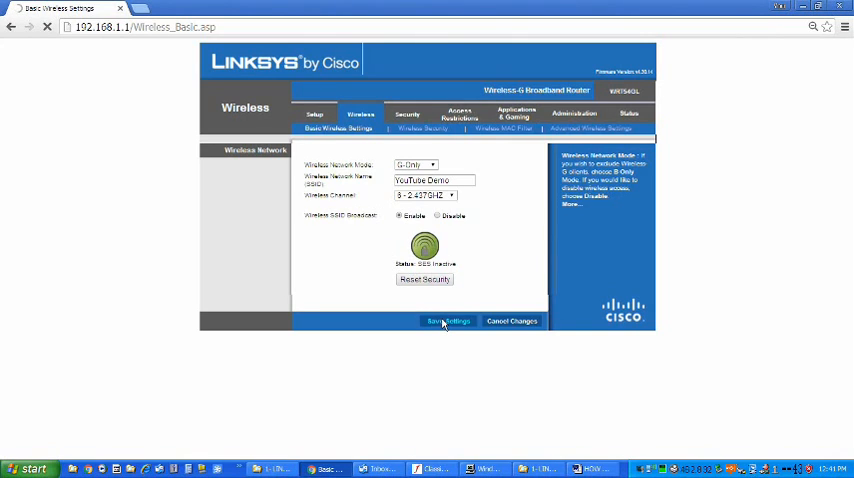
left_click(448, 320)
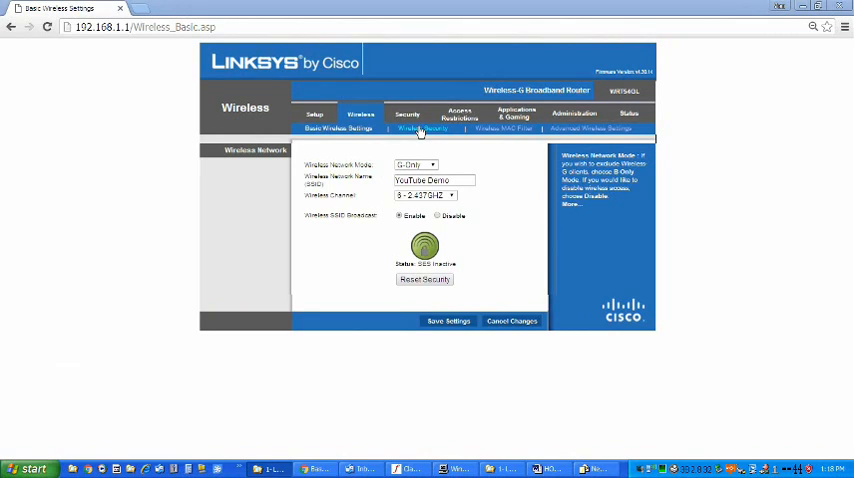
left_click(422, 128)
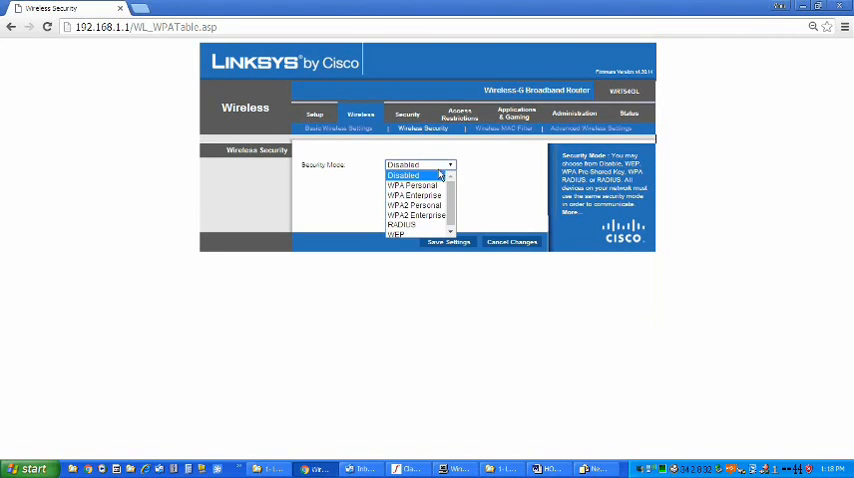
mouse_move(410, 184)
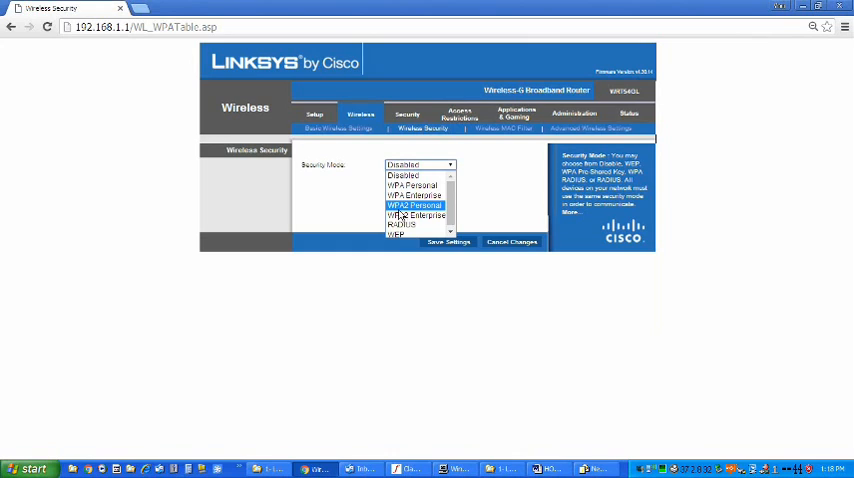
mouse_move(418, 216)
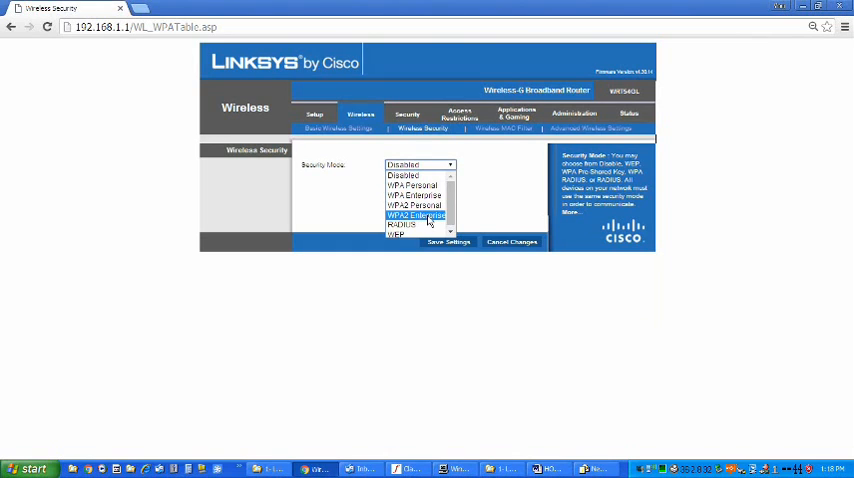
mouse_move(404, 224)
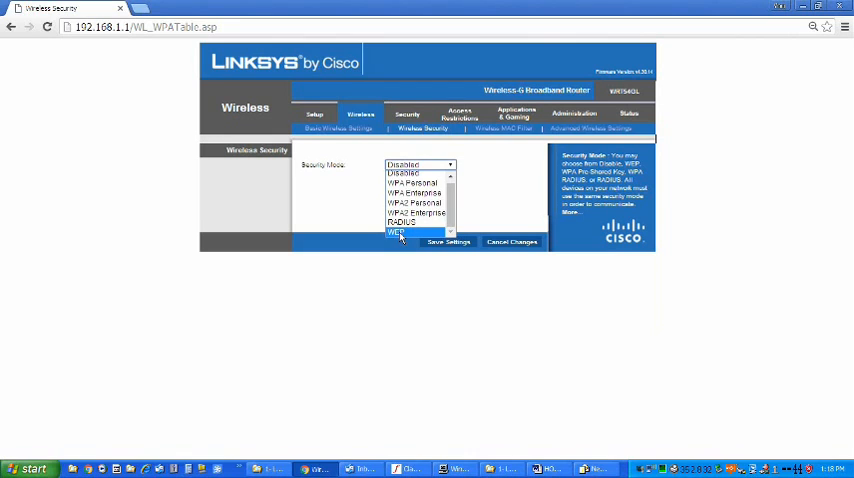
left_click(394, 232)
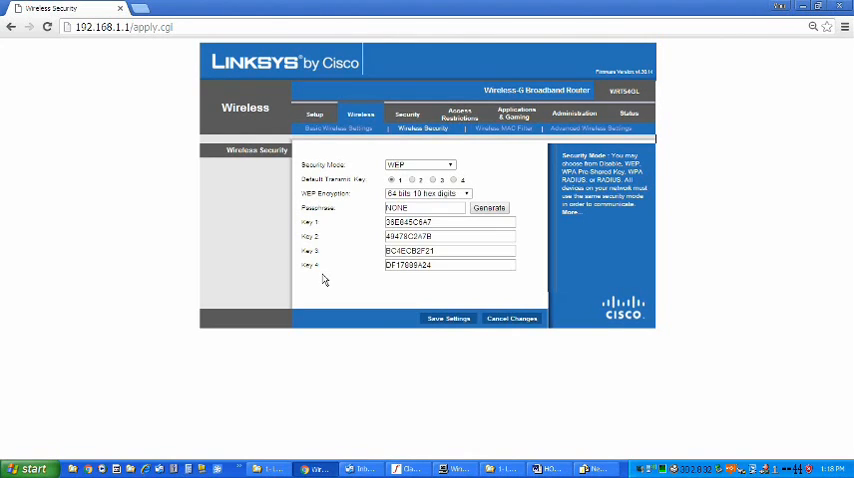
mouse_move(340, 240)
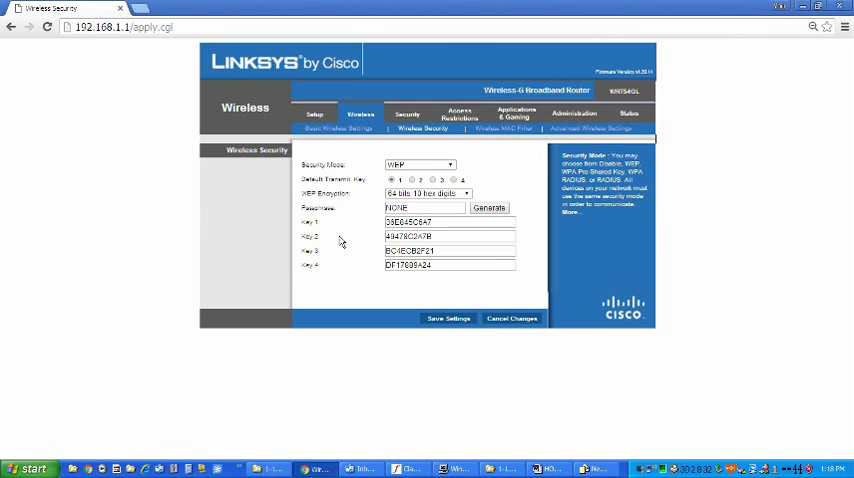
mouse_move(418, 208)
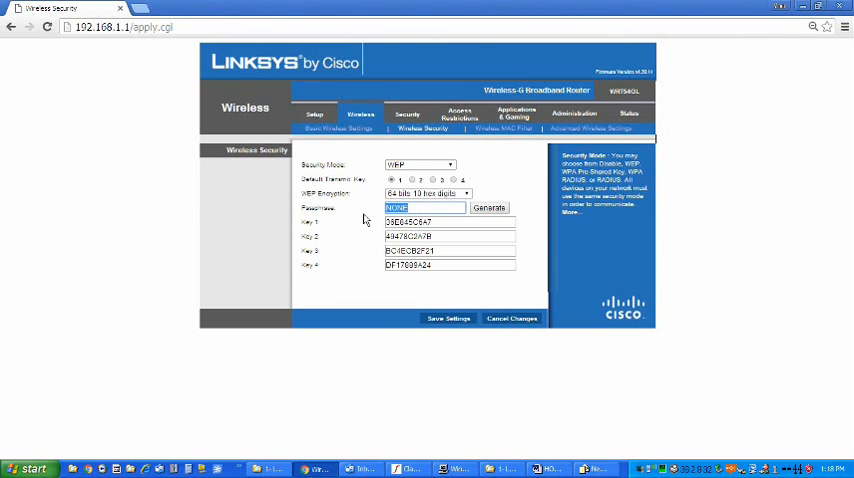
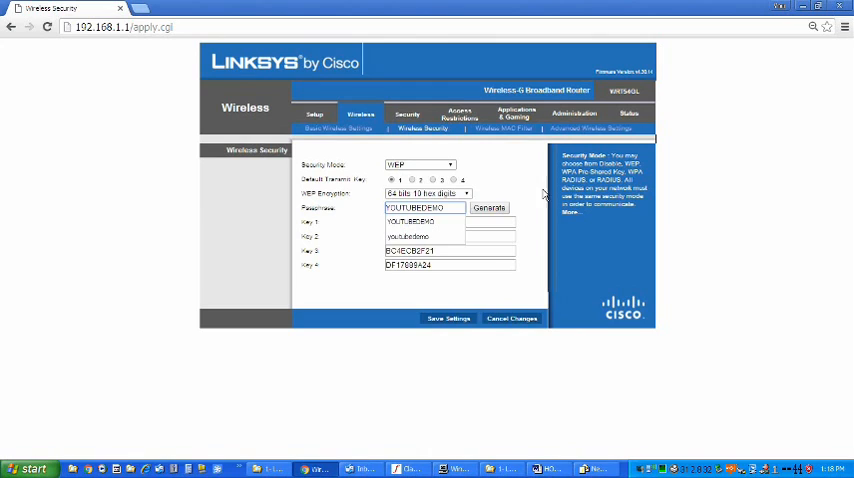
left_click(488, 208)
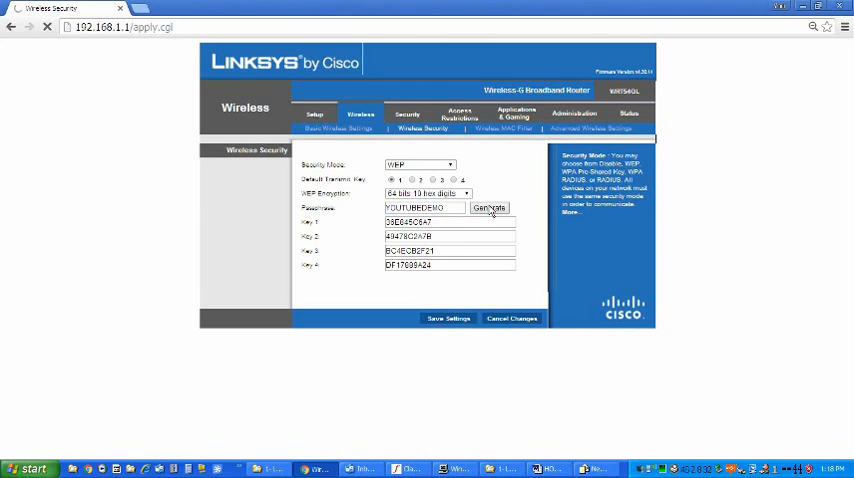
left_click(488, 208)
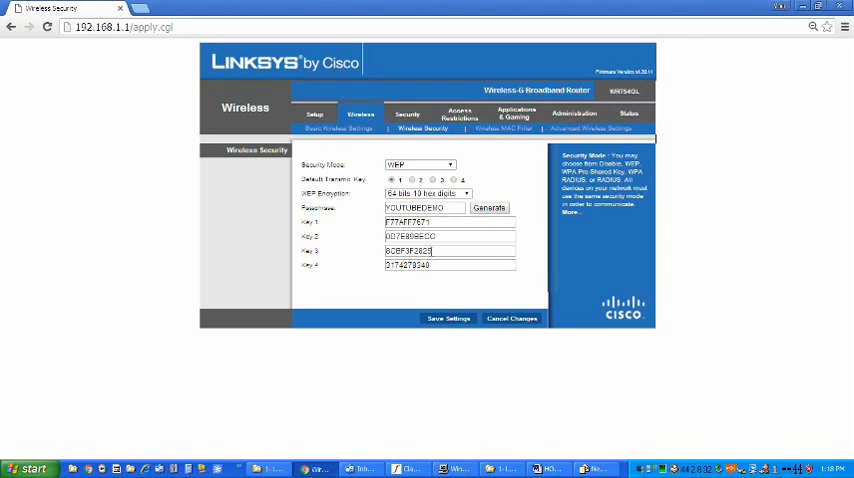
Step: Save the WEP security settings and continue past the success message
left_click(428, 266)
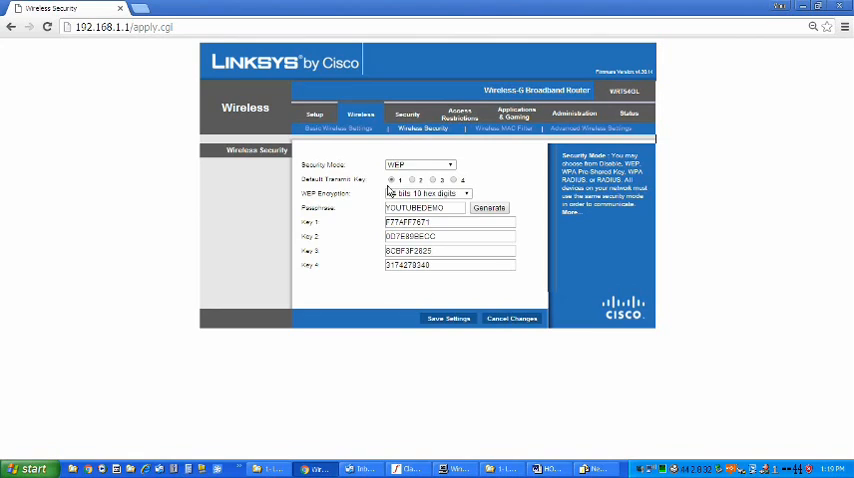
left_click(428, 192)
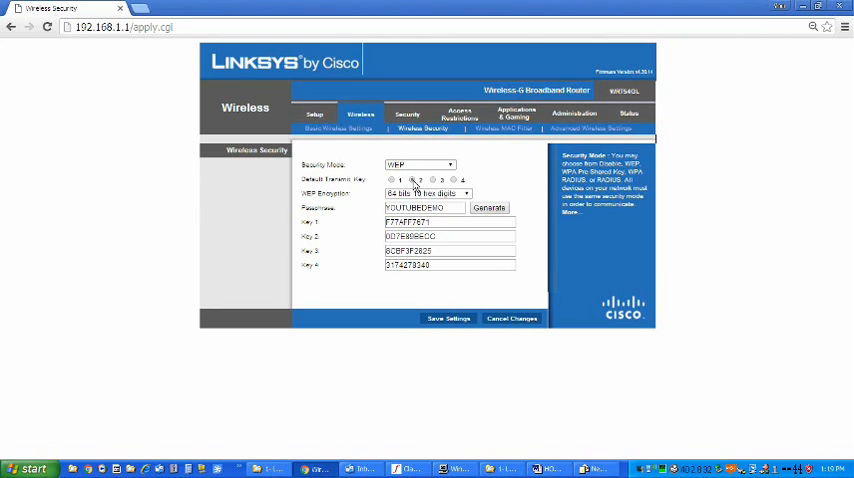
left_click(412, 180)
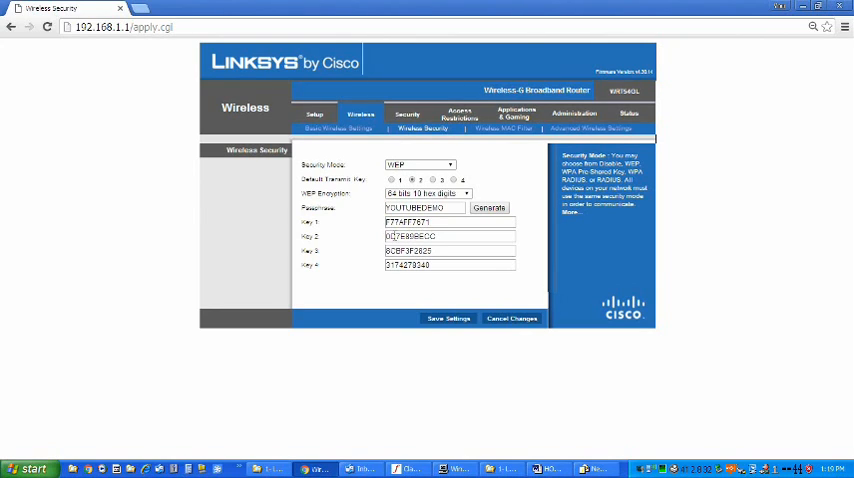
mouse_move(518, 180)
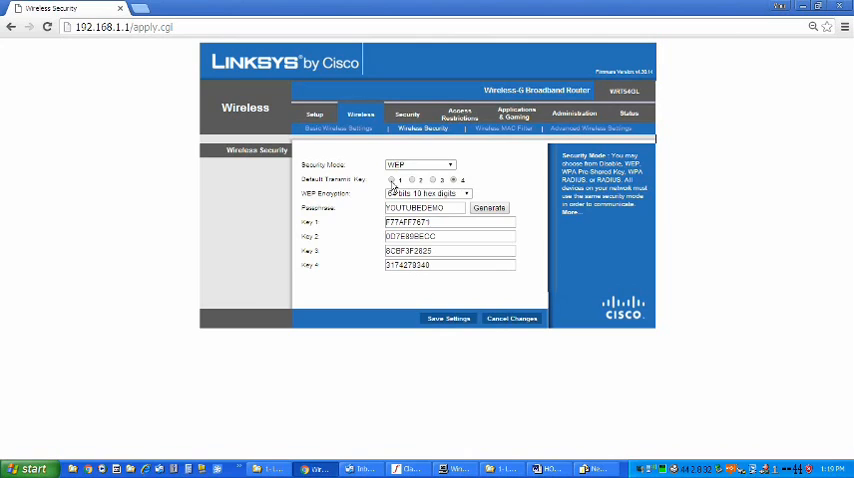
left_click(426, 192)
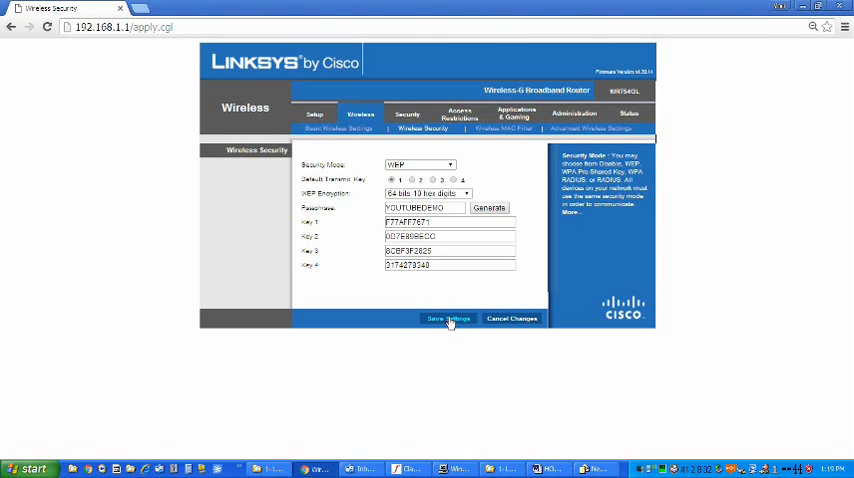
left_click(448, 318)
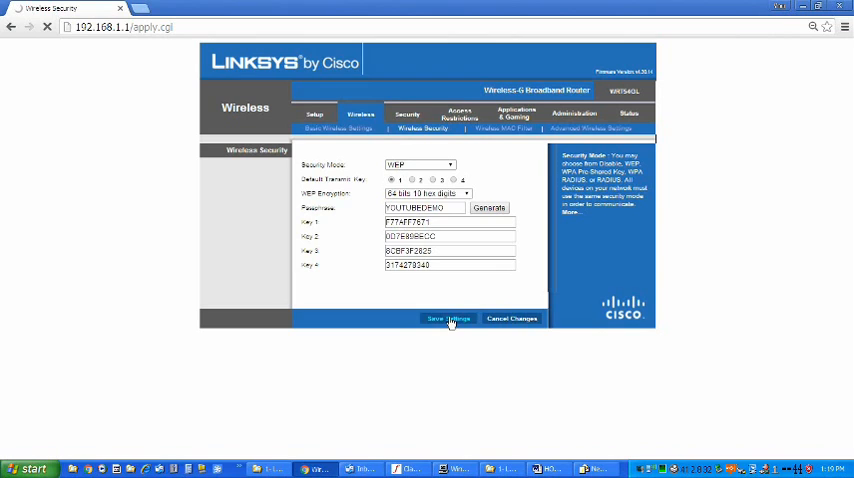
left_click(448, 318)
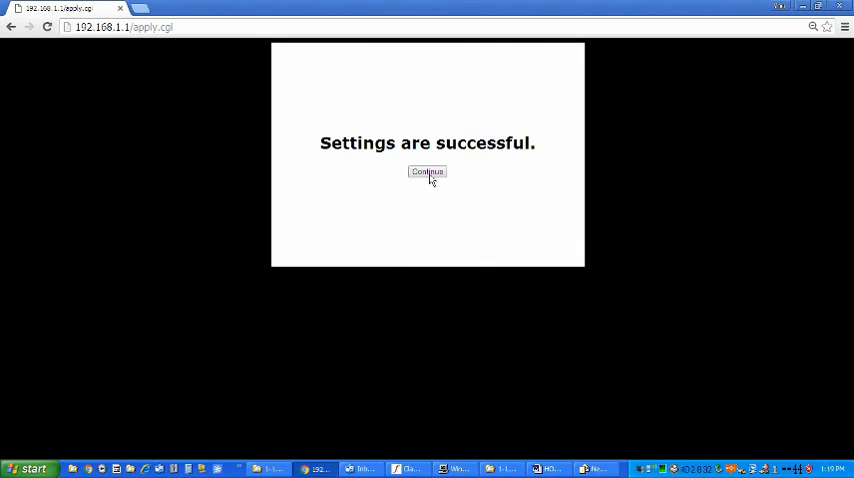
left_click(428, 172)
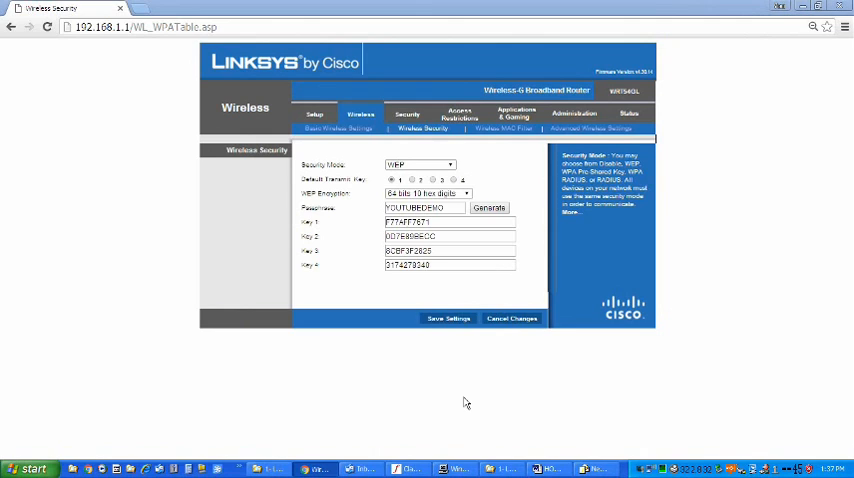
mouse_move(576, 112)
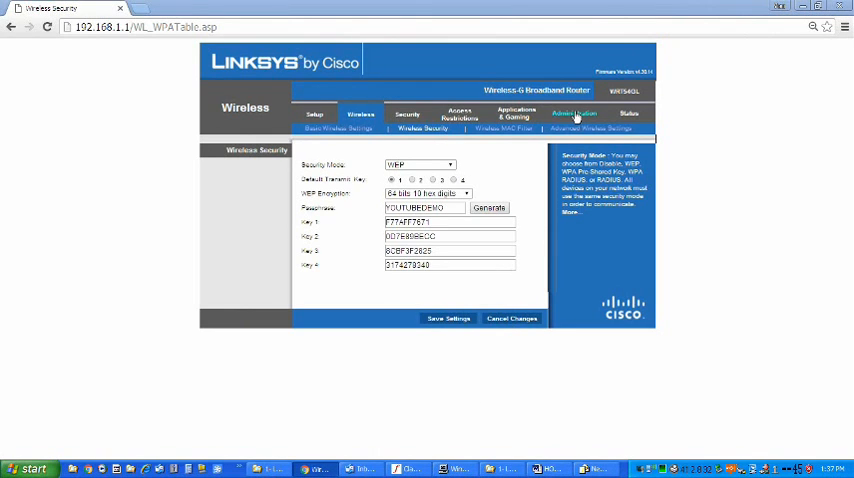
Step: In Administration set a new router password, save it, and log in with it
left_click(574, 112)
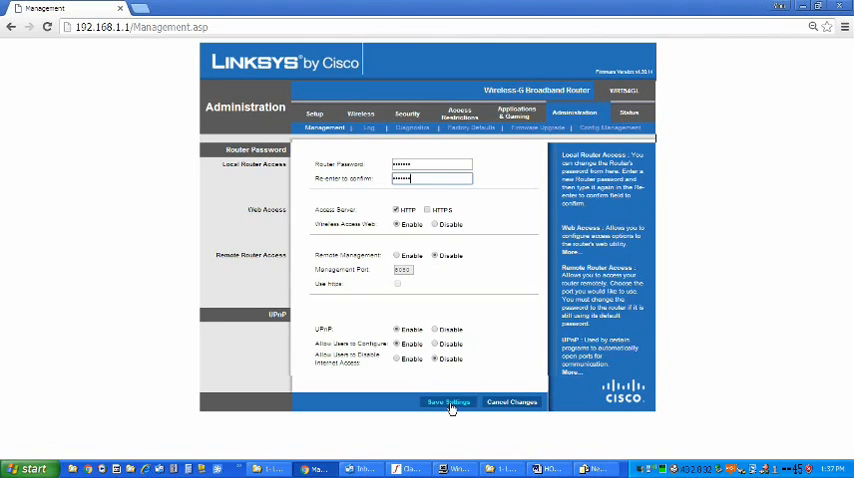
left_click(448, 402)
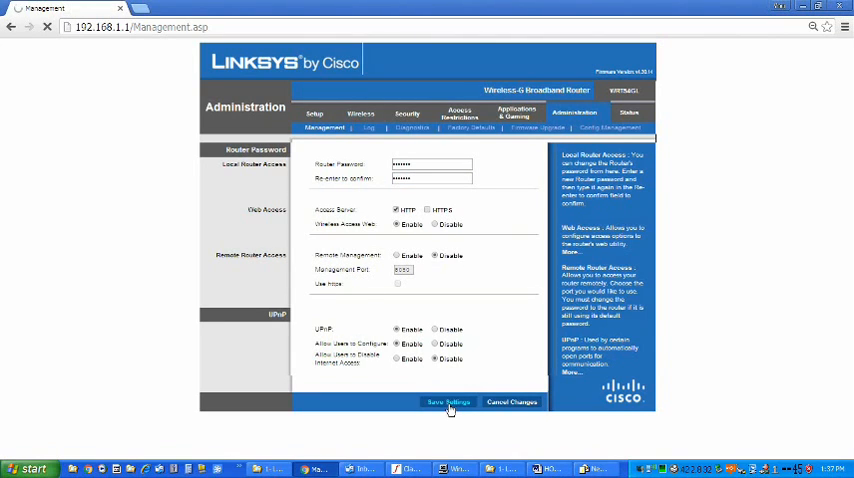
left_click(448, 402)
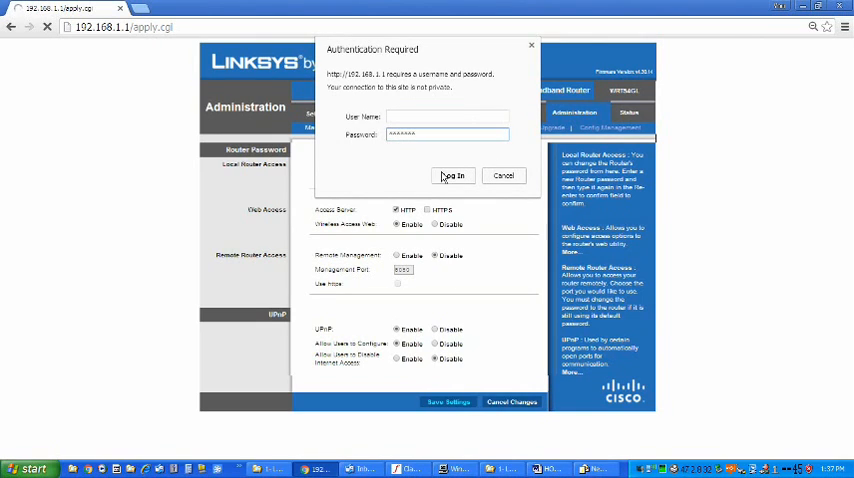
left_click(452, 176)
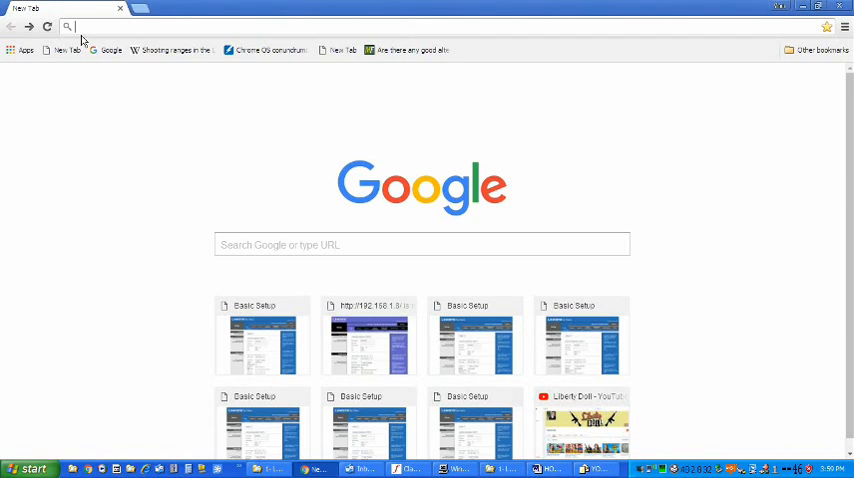
Step: Reload 192.168.1.1 and sign back in to the router admin page
type("192.168.1.1")
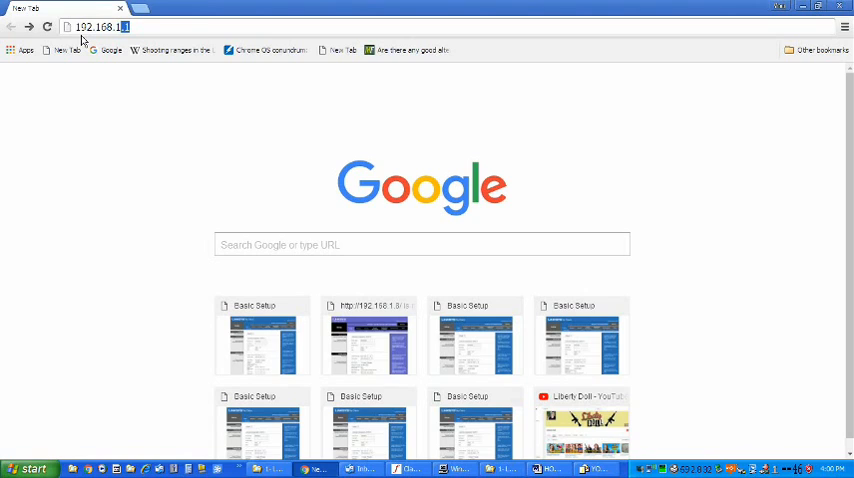
key("Return")
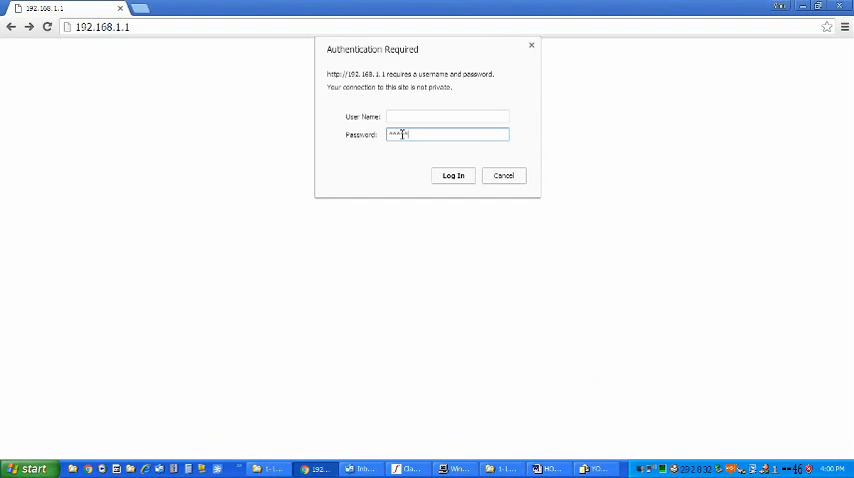
left_click(452, 176)
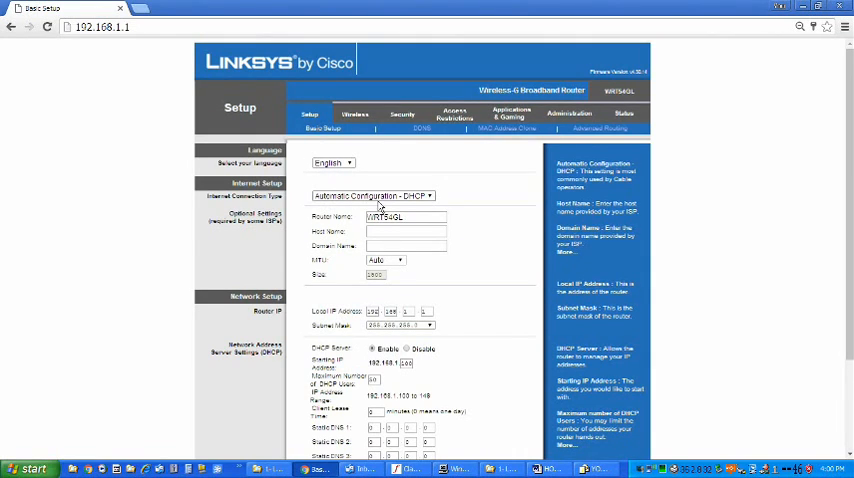
mouse_move(420, 230)
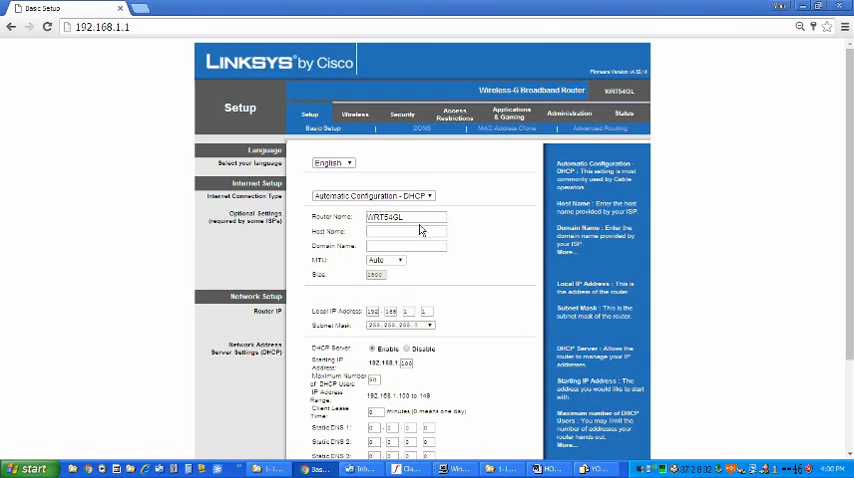
mouse_move(424, 312)
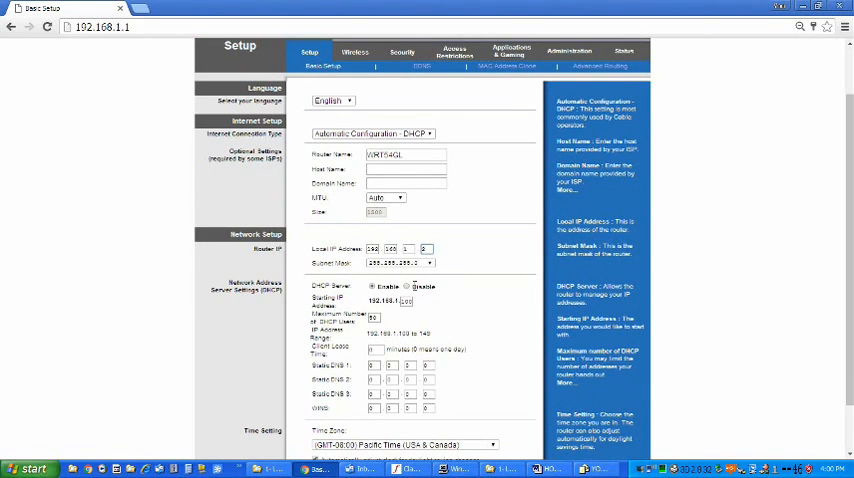
Step: Choose Central Time (USA & Canada) as the time zone and save Basic Setup
scroll("down", 3)
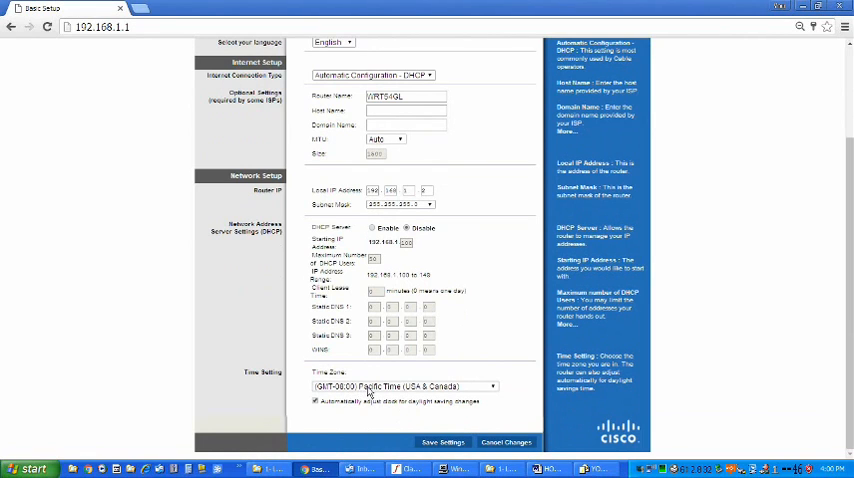
left_click(490, 386)
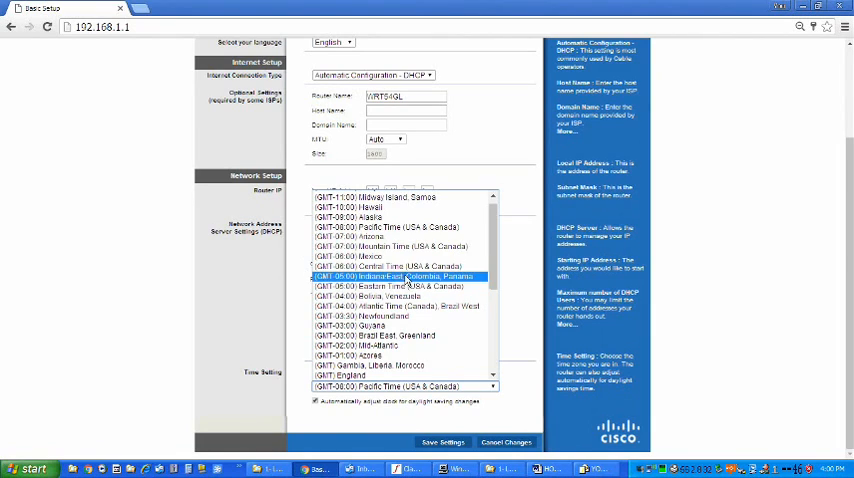
left_click(386, 264)
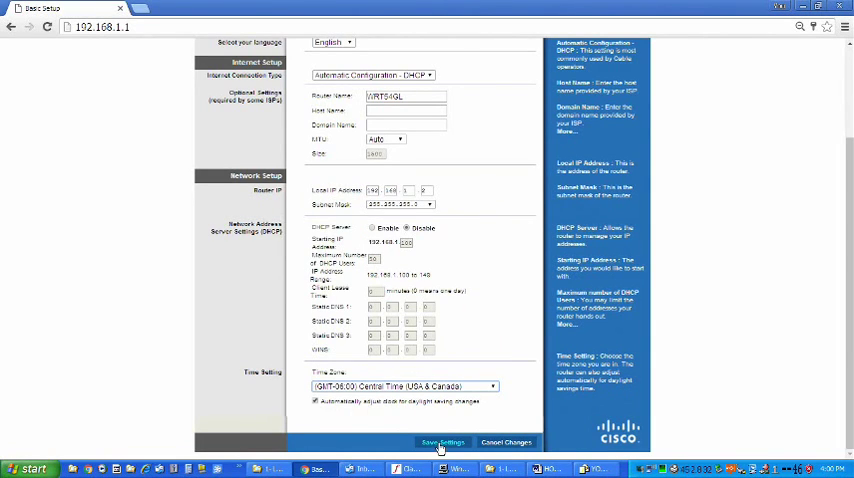
left_click(444, 442)
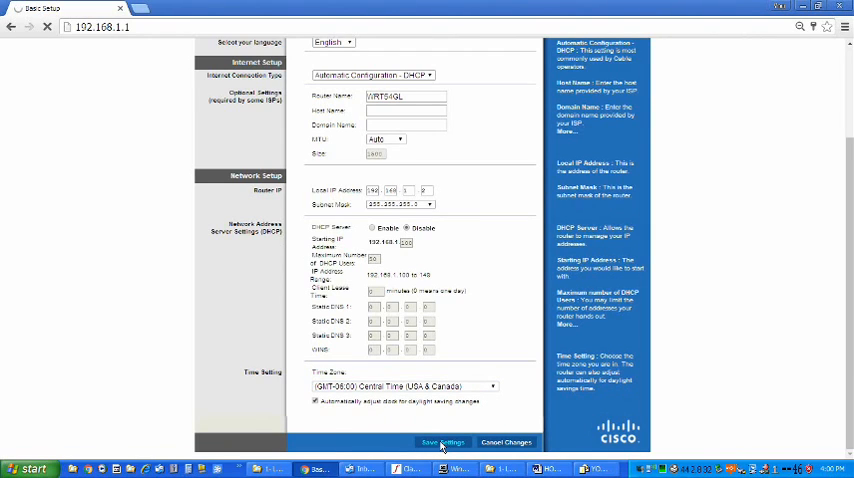
left_click(442, 442)
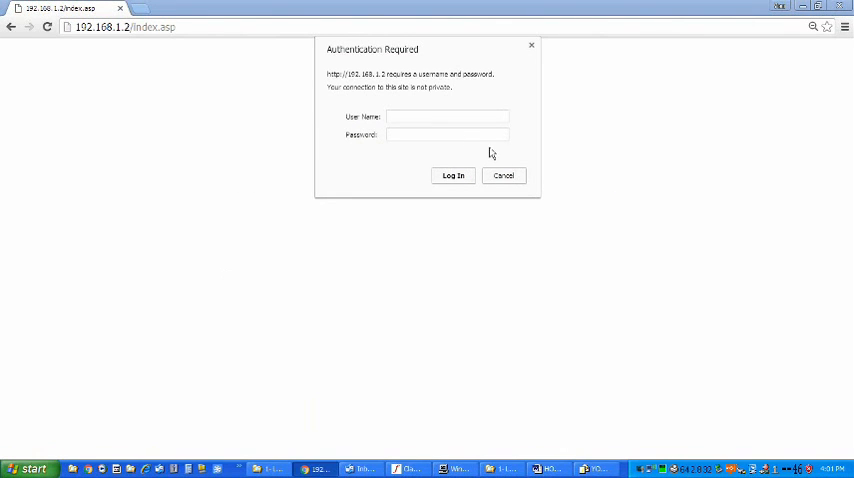
Step: Log in to router 2 at 192.168.1.2 and review its Basic Setup page
left_click(448, 136)
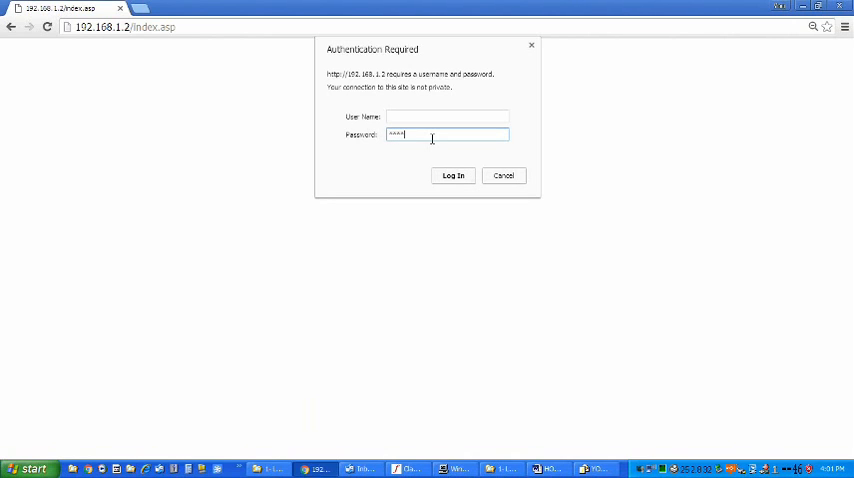
left_click(454, 176)
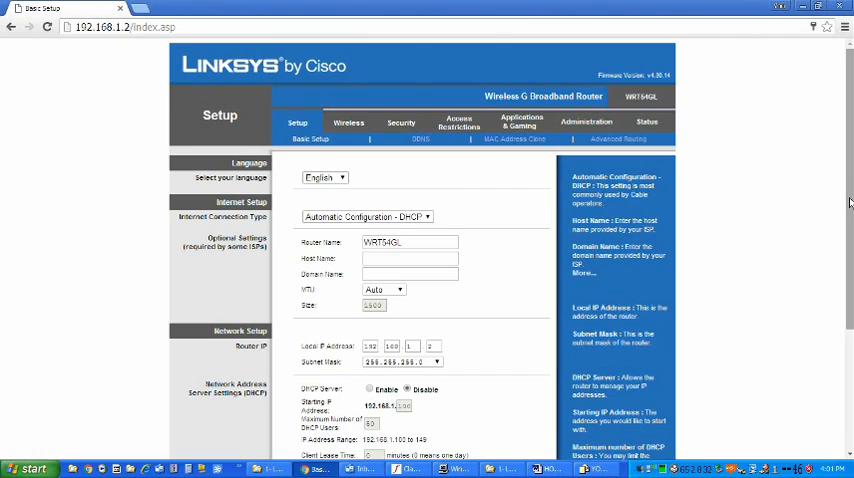
scroll("down", 3)
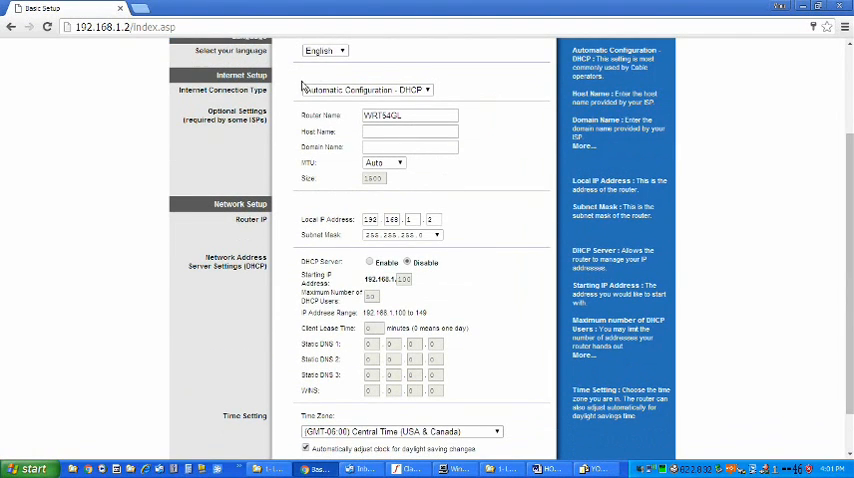
mouse_move(400, 100)
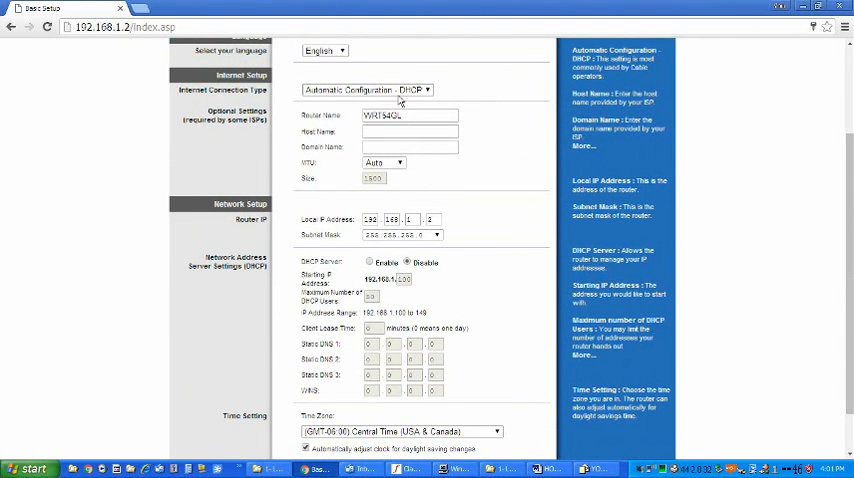
mouse_move(392, 230)
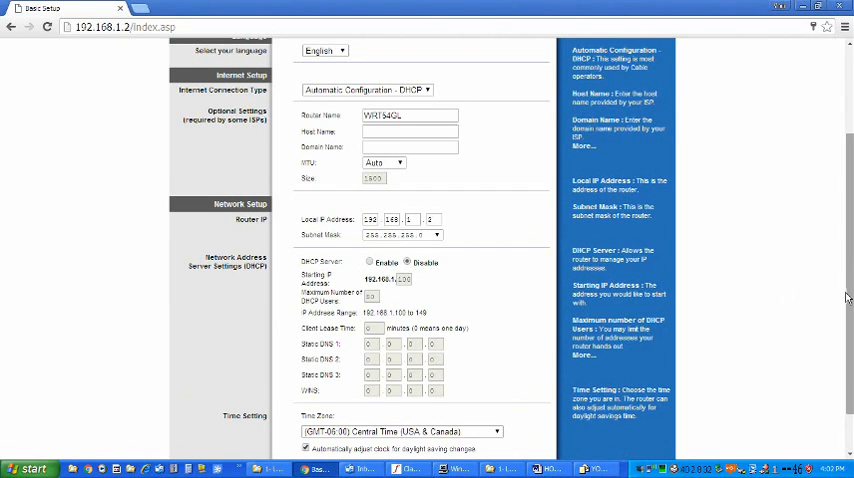
scroll("down", 3)
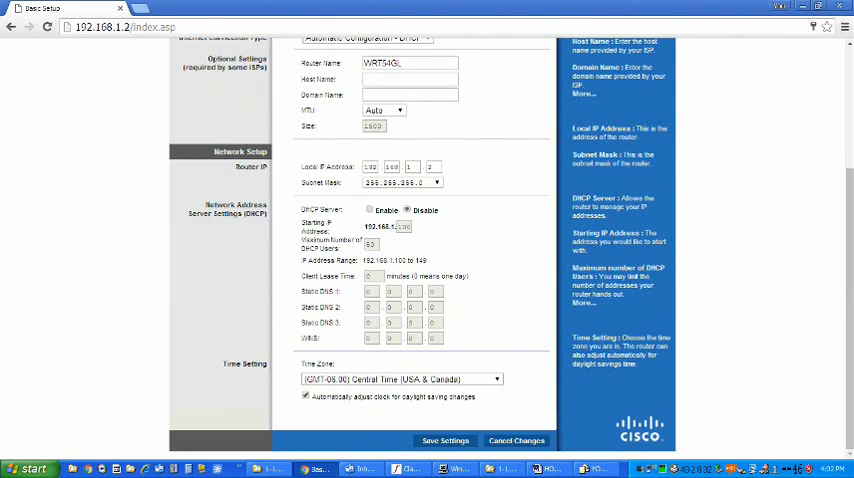
scroll("up", 3)
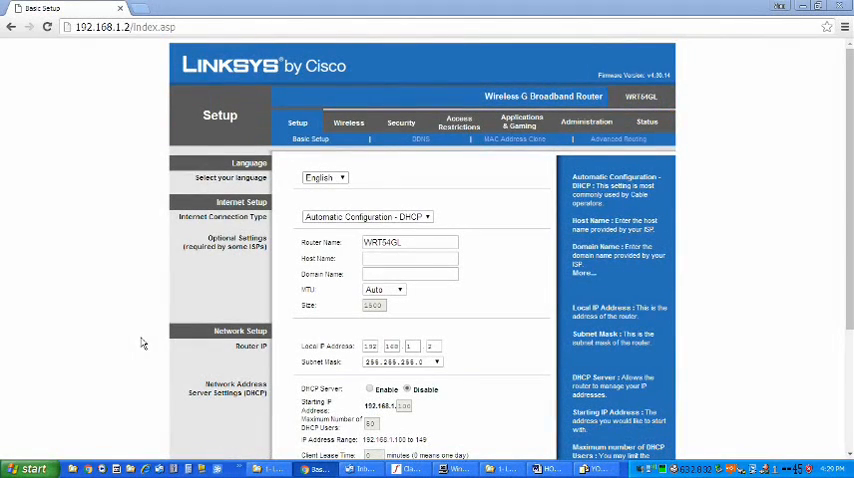
mouse_move(118, 332)
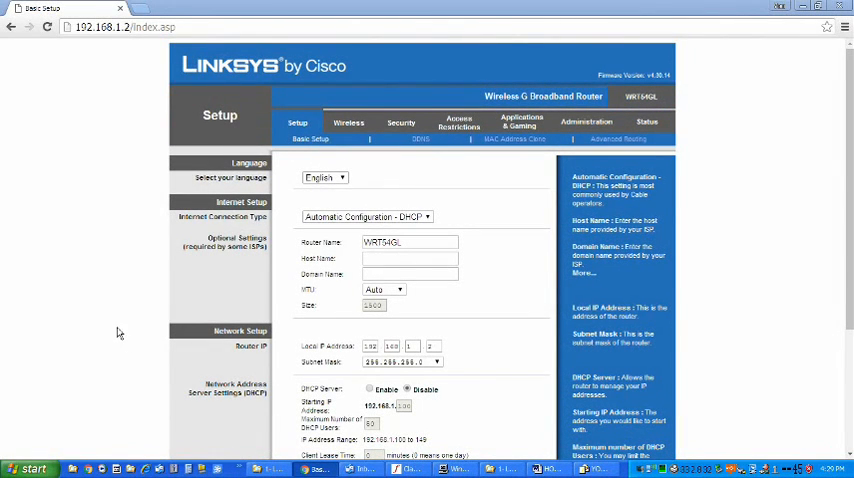
Step: Set router 2's wireless to G-Only with SSID 'YouTube Demo' and save
left_click(354, 122)
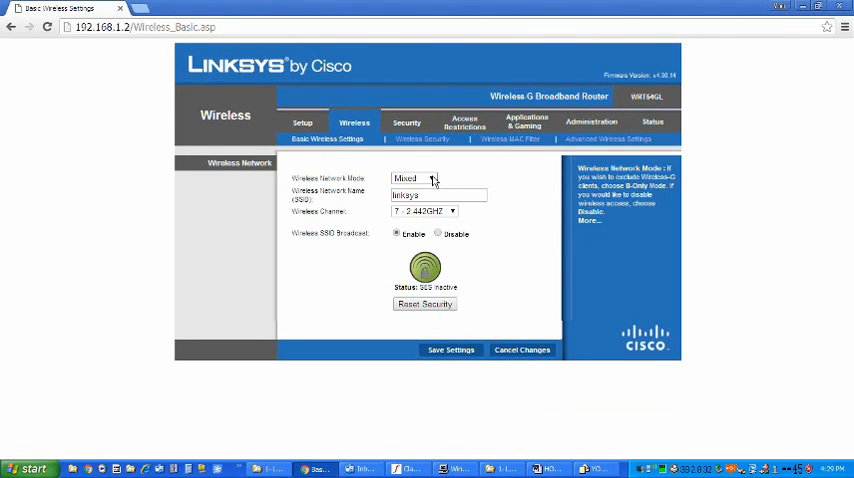
left_click(414, 178)
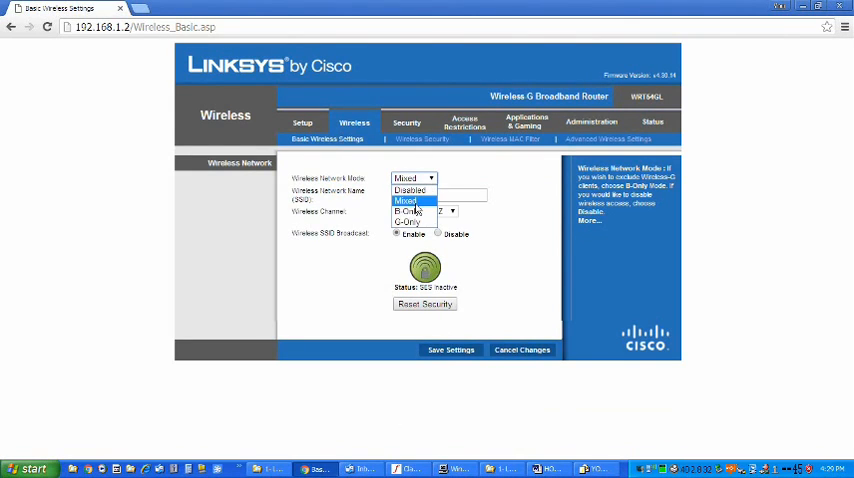
left_click(408, 220)
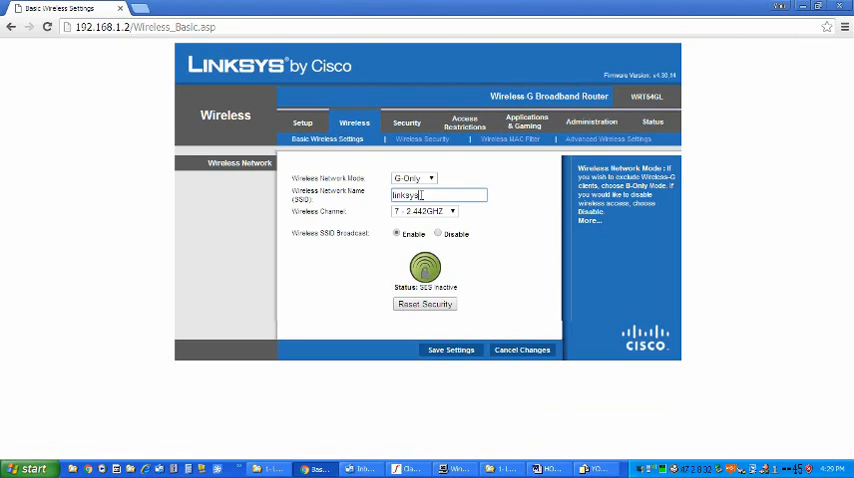
triple_click(438, 194)
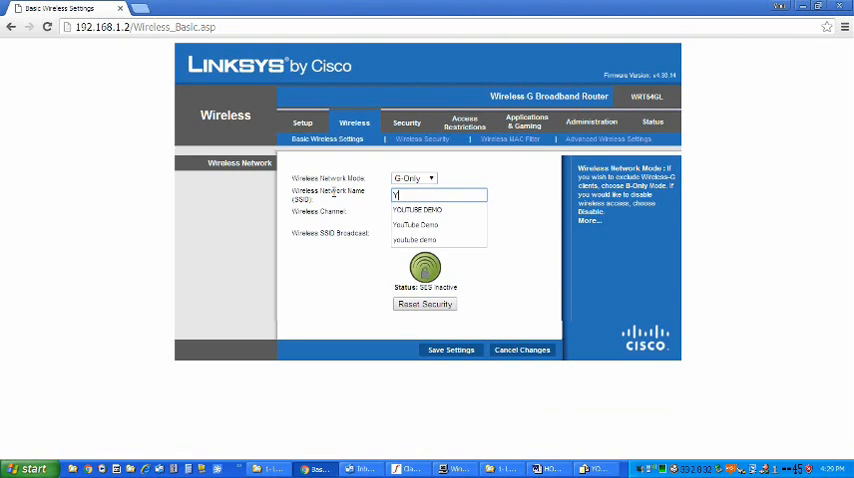
type("ouTu")
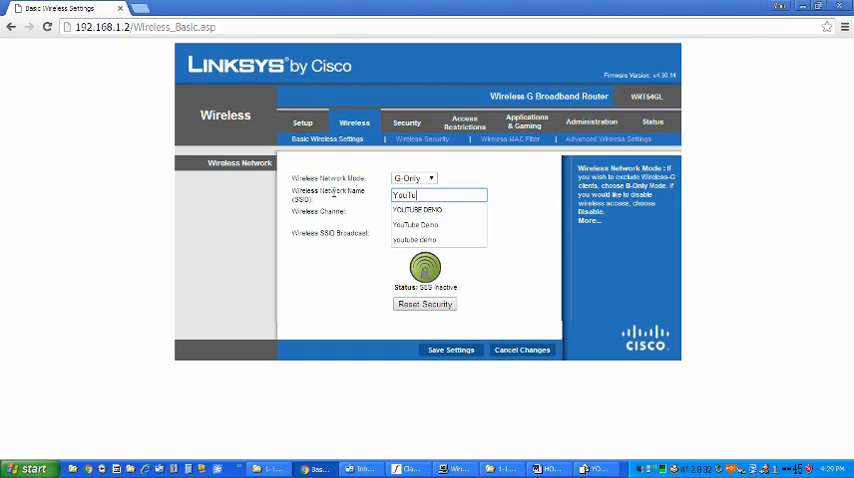
type("be Demo")
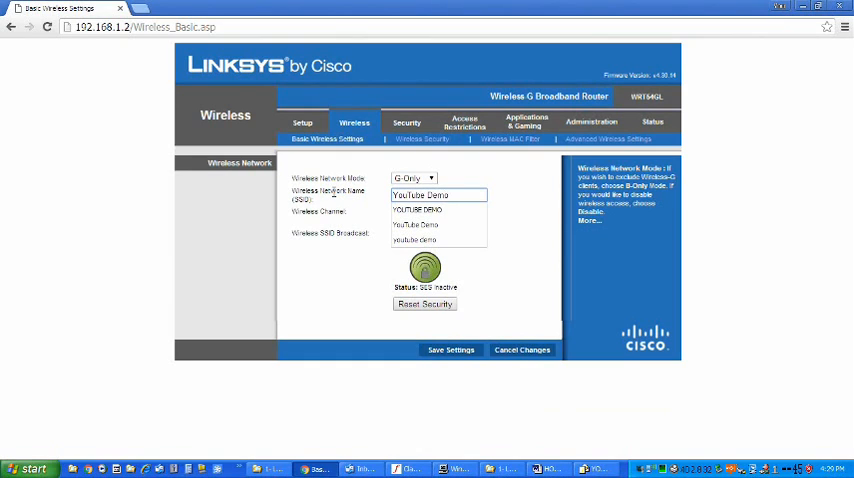
mouse_move(320, 248)
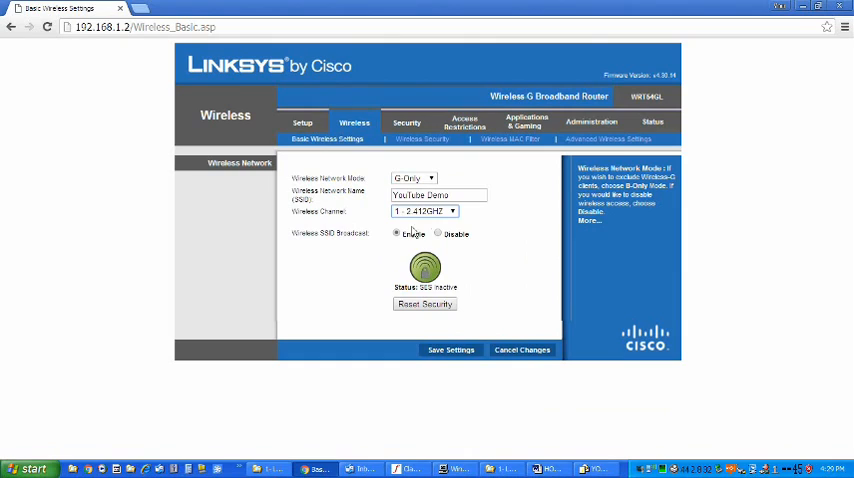
mouse_move(360, 244)
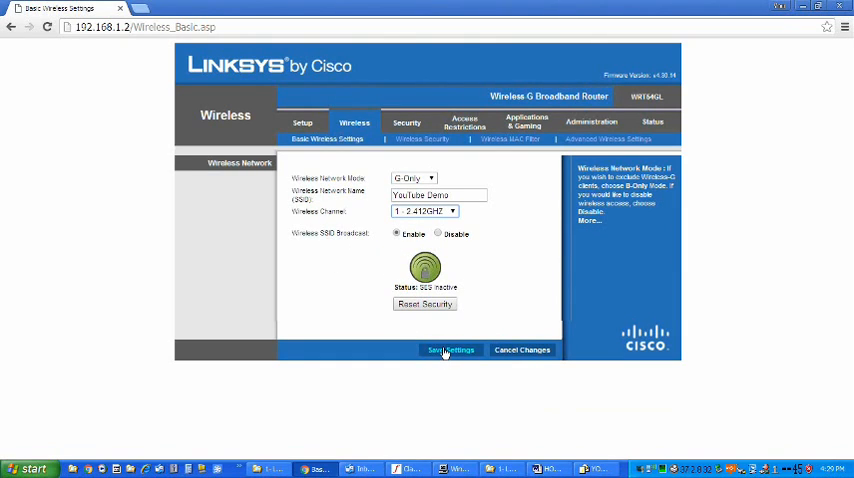
left_click(450, 350)
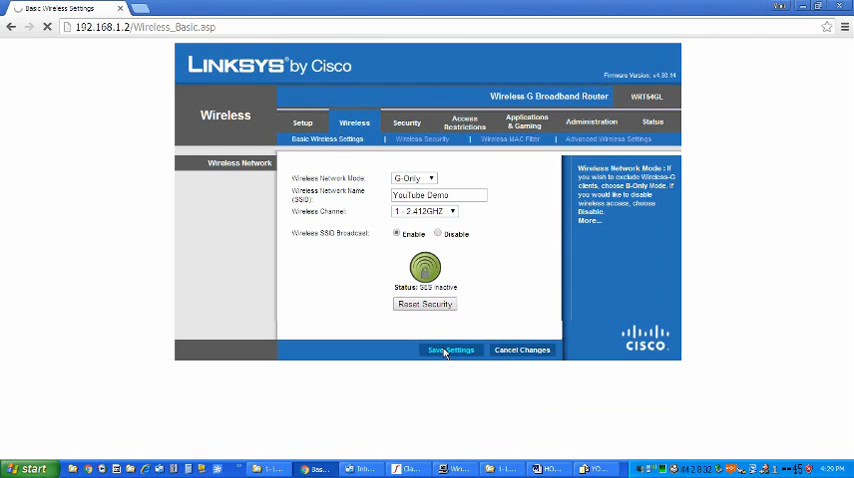
left_click(450, 350)
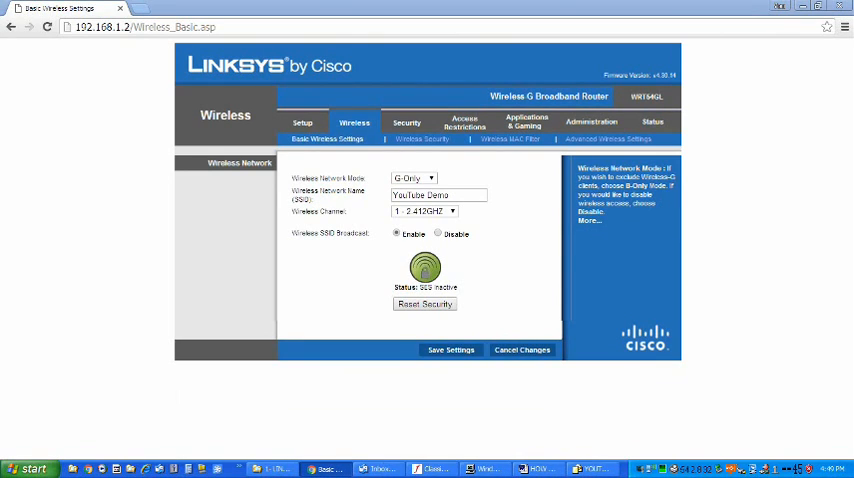
mouse_move(100, 360)
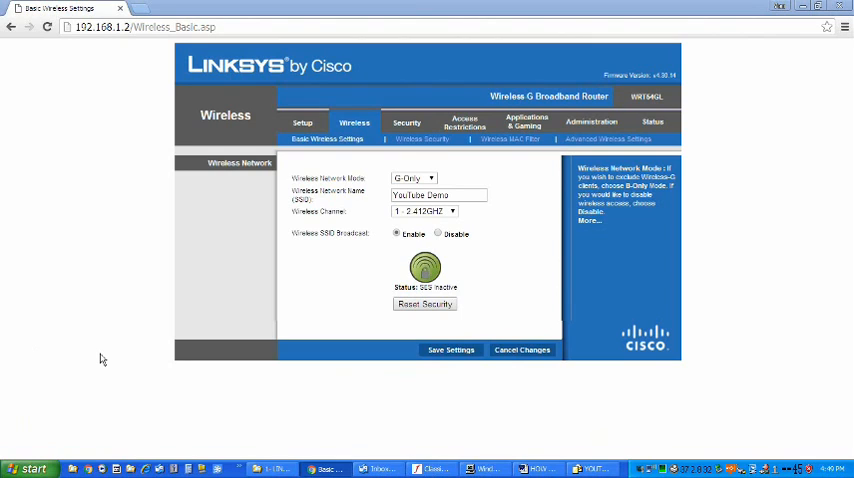
mouse_move(420, 140)
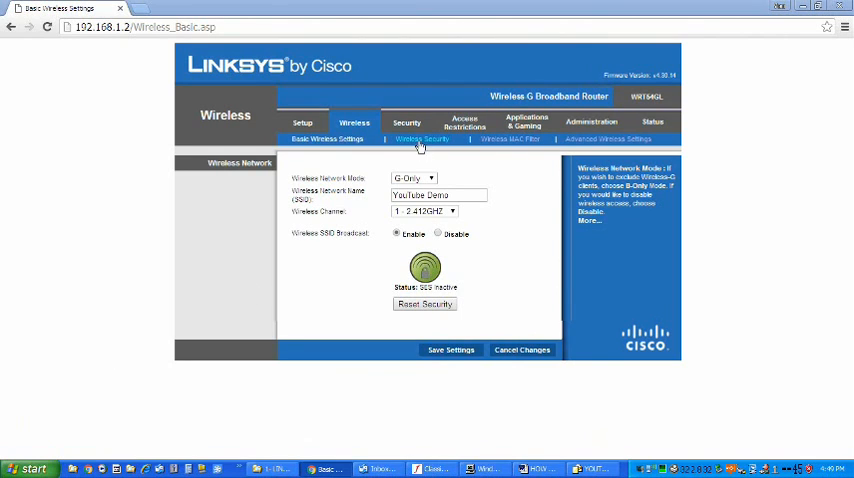
left_click(422, 140)
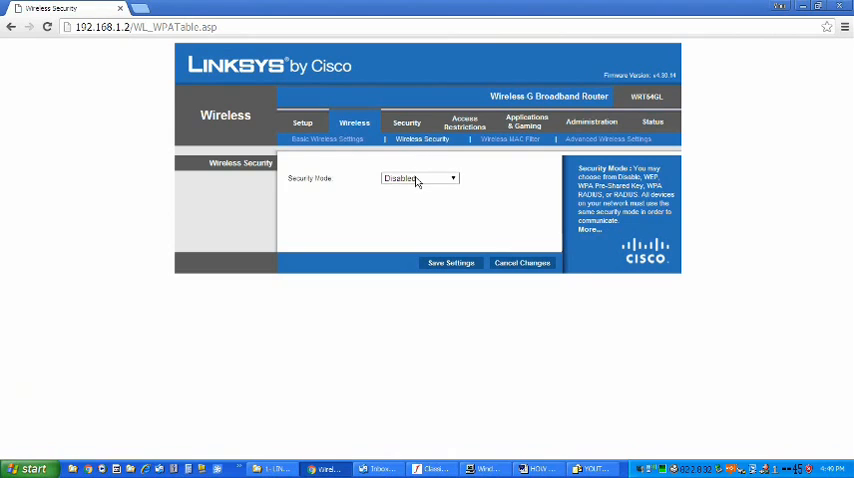
left_click(420, 178)
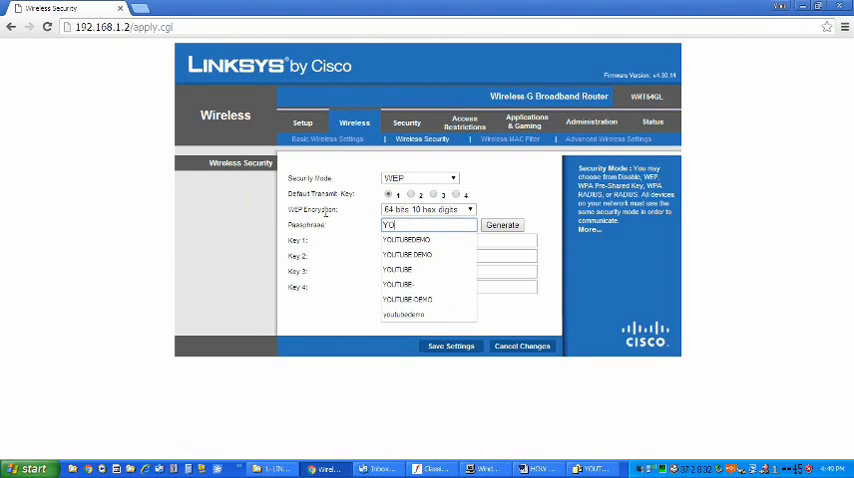
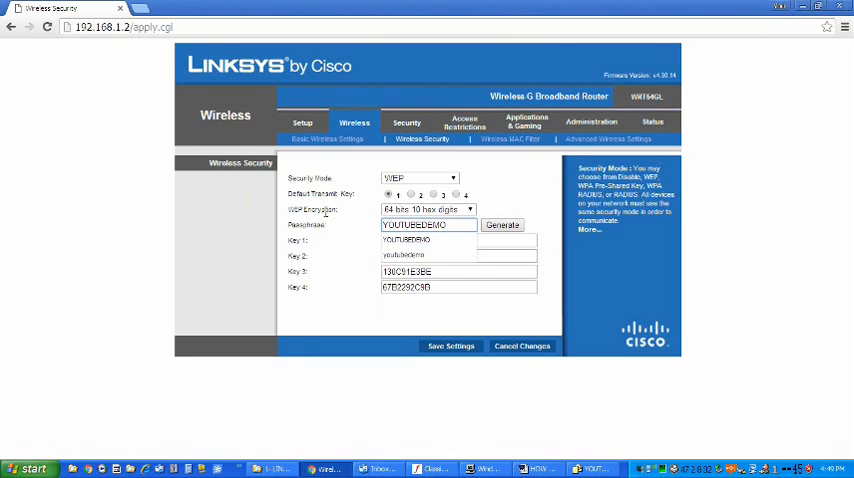
left_click(502, 224)
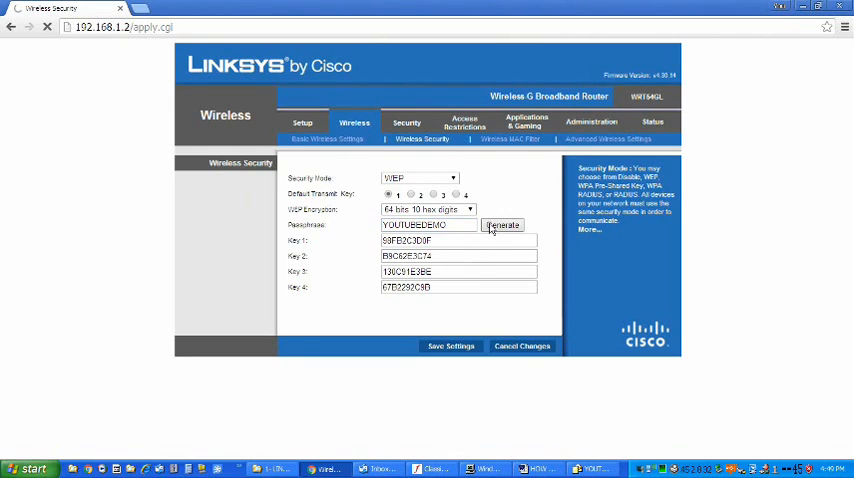
left_click(502, 224)
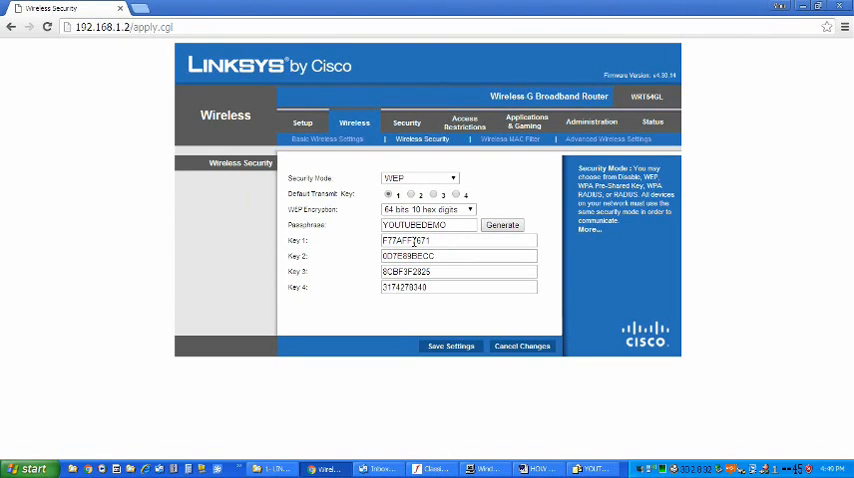
left_click(450, 348)
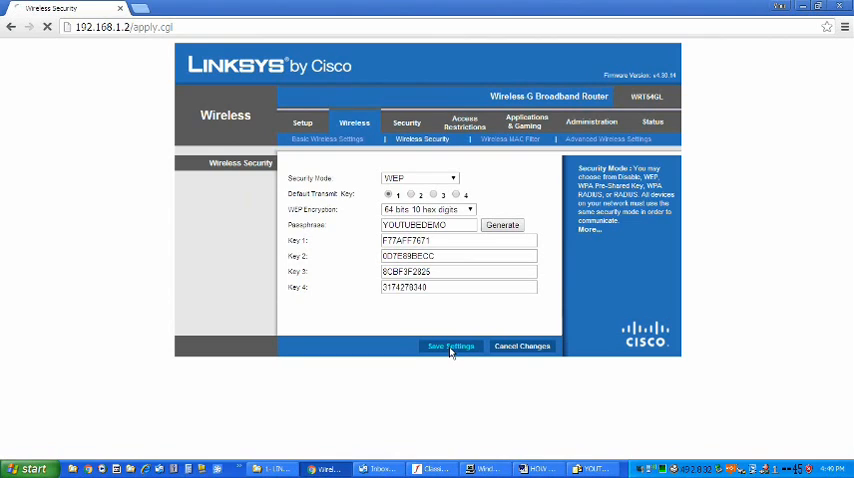
left_click(450, 346)
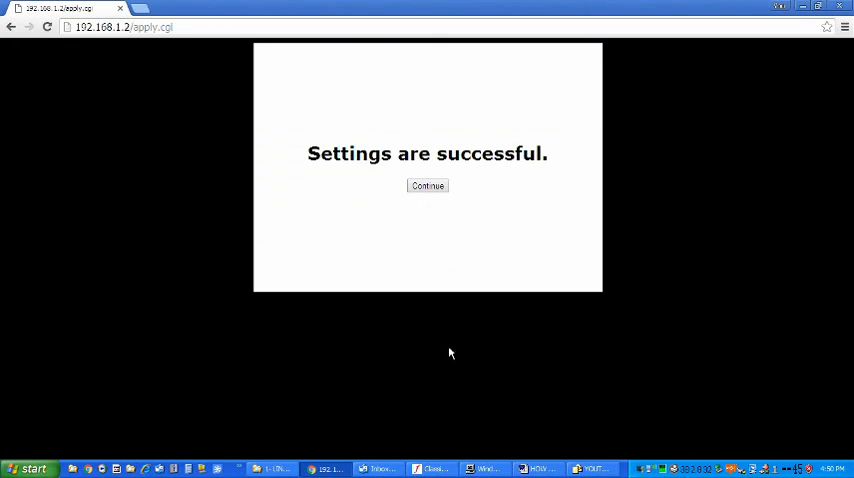
left_click(428, 186)
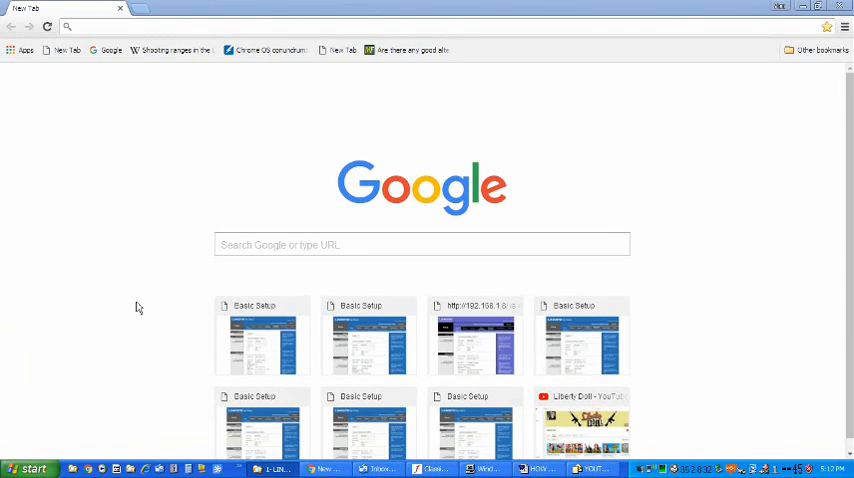
Step: Reach router 2 at 192.168.1.2 and enter a new Router Password under Administration > Management
left_click(80, 28)
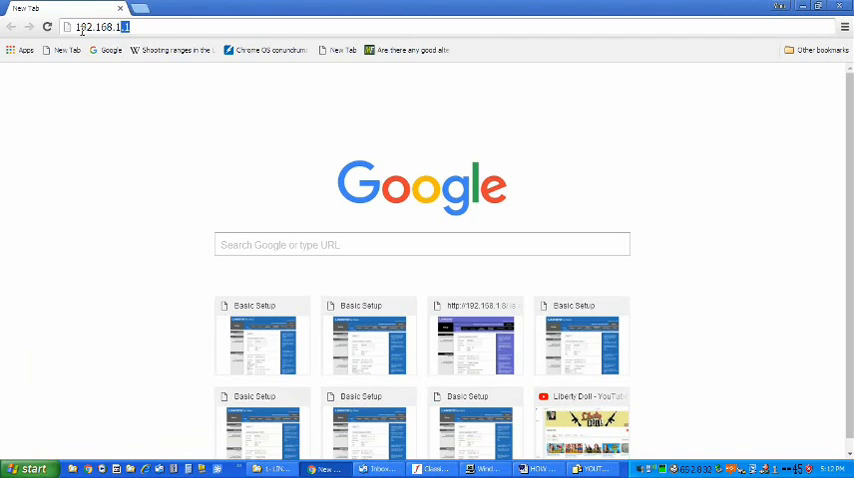
key("Return")
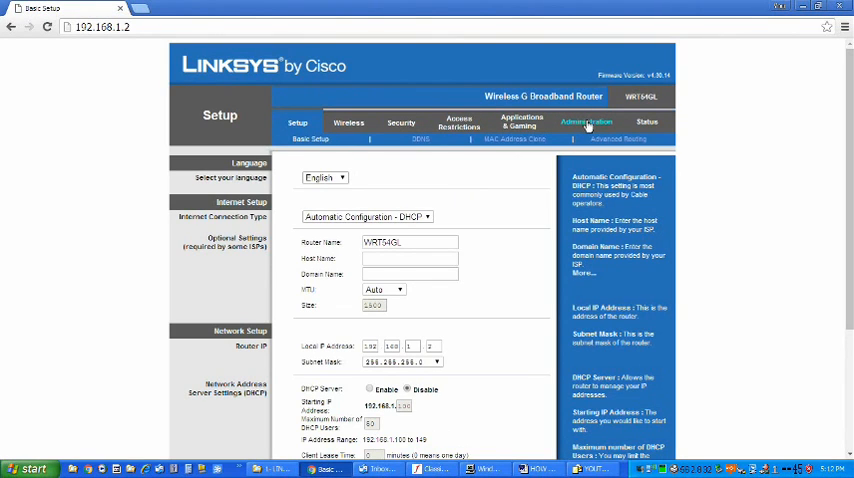
left_click(588, 122)
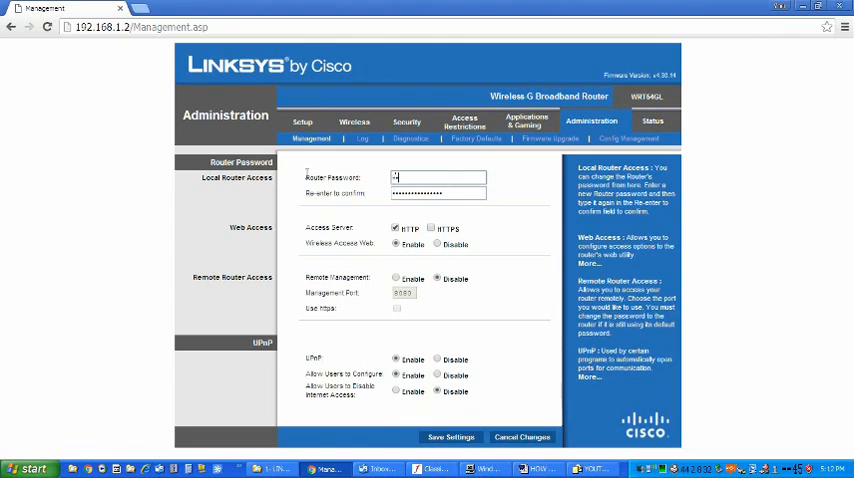
type("•••••")
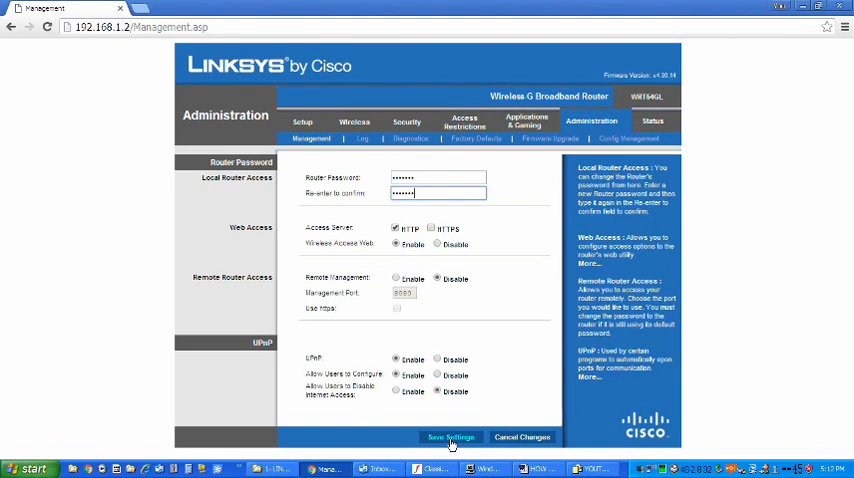
Step: Save the new admin password and sign back in to router 2 with it
left_click(452, 436)
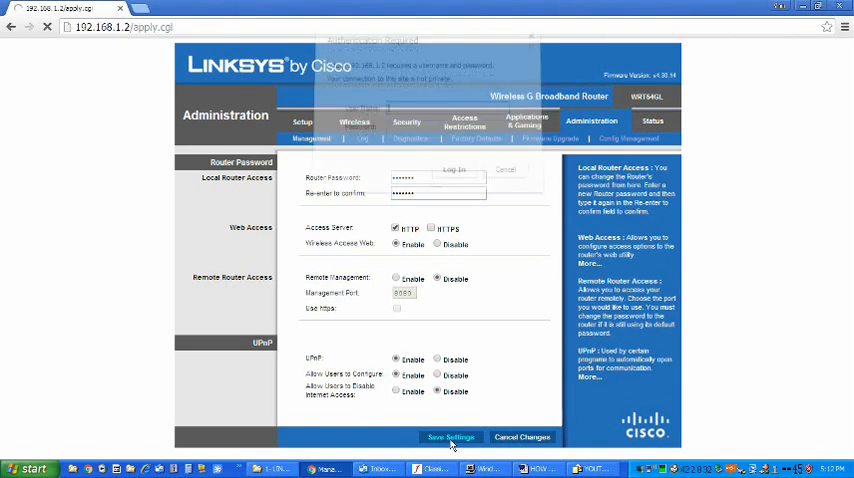
left_click(452, 436)
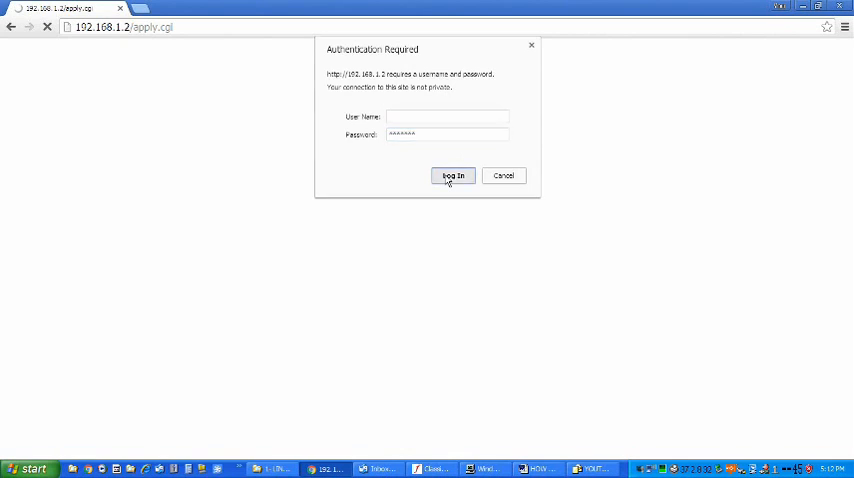
left_click(452, 176)
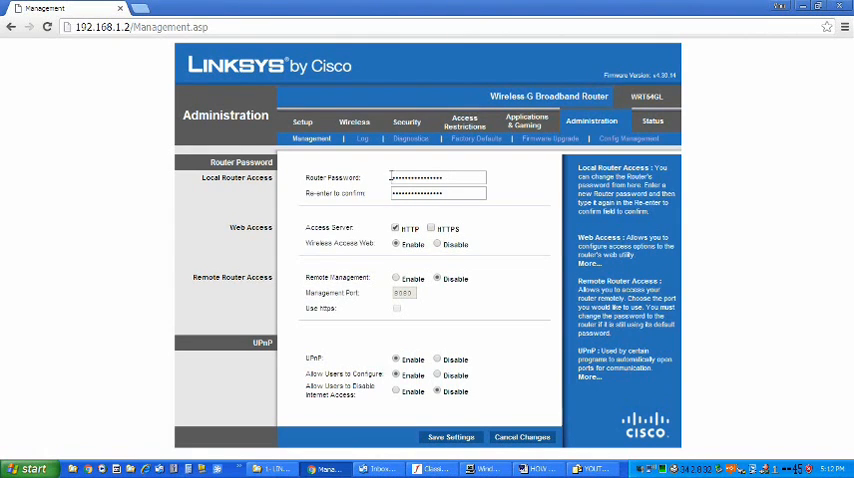
Step: Review router 2's Basic Setup page for its address and DHCP settings
left_click(302, 122)
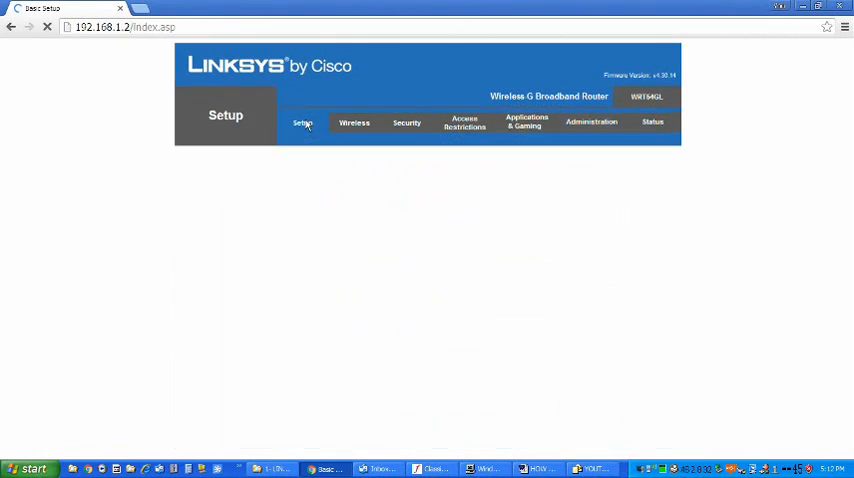
left_click(302, 122)
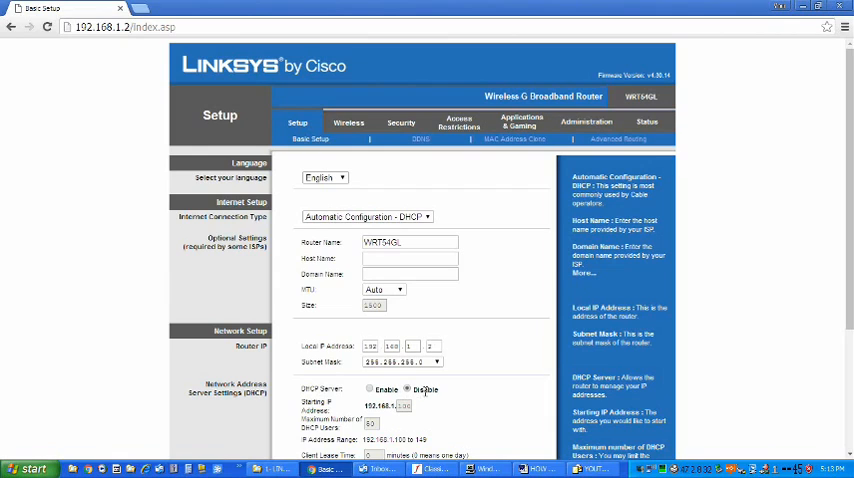
mouse_move(444, 400)
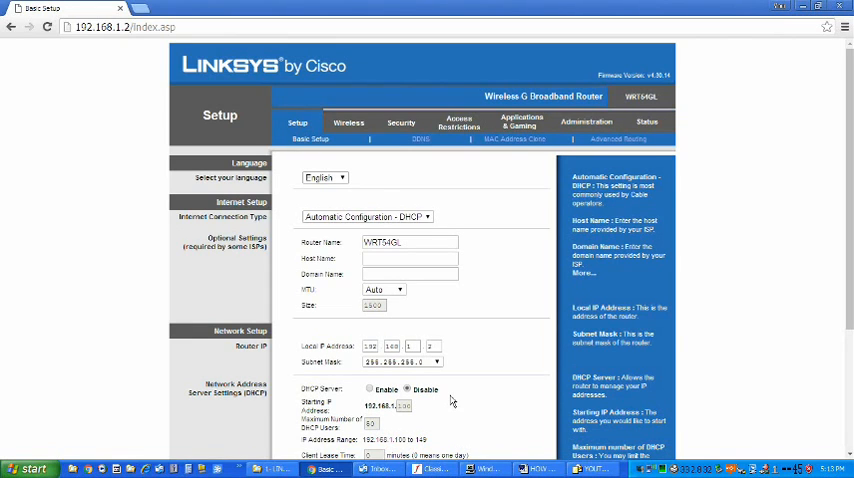
scroll("down", 3)
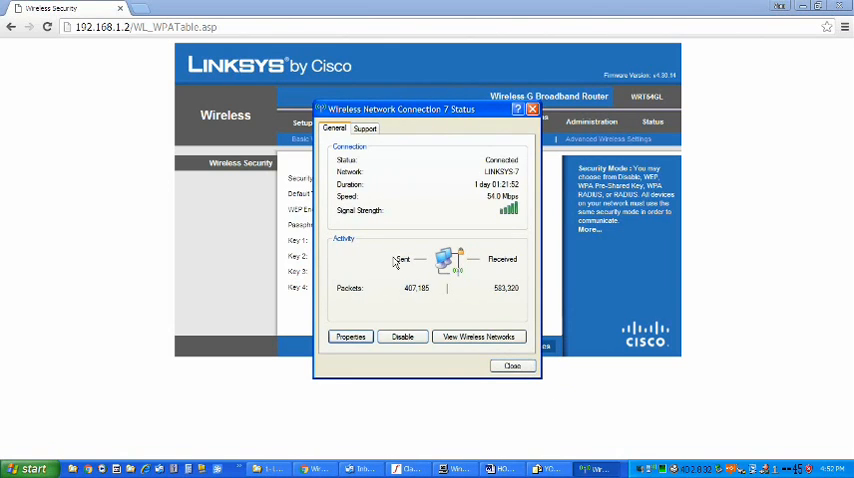
Step: Show the wireless networks in range from the Windows connection Status dialog
left_click(478, 336)
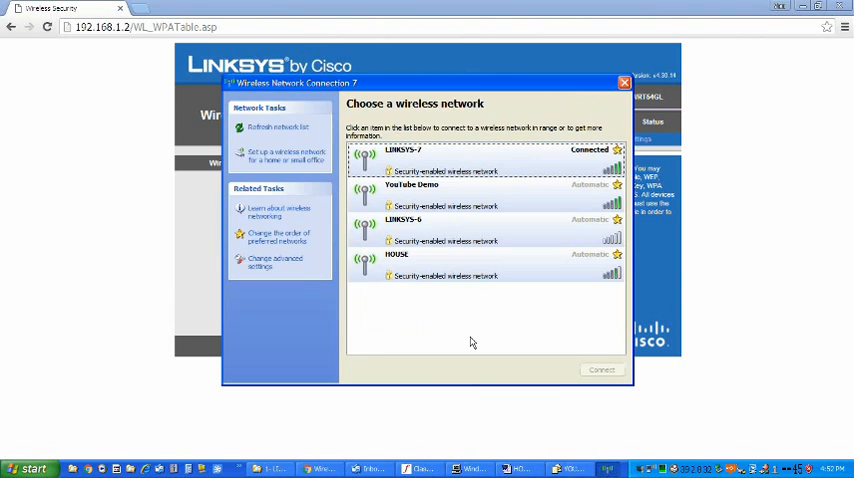
left_click(276, 128)
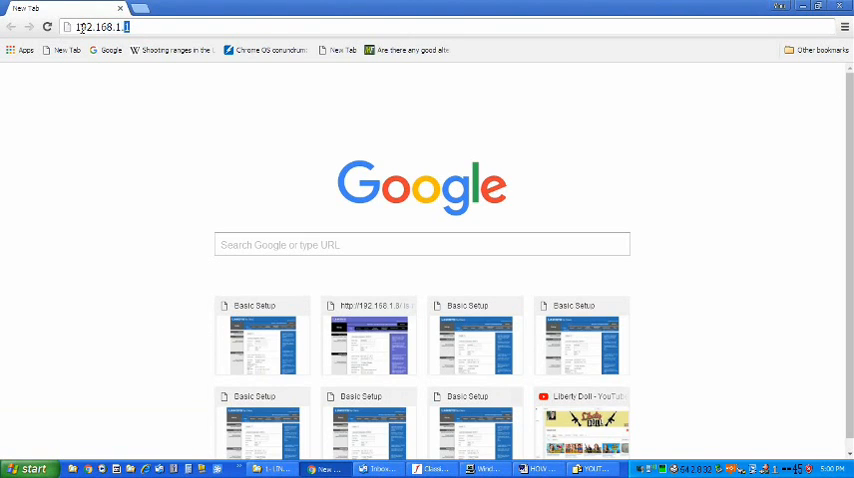
Step: Load router 1's admin page at 192.168.1.1 in a browser tab
key("Return")
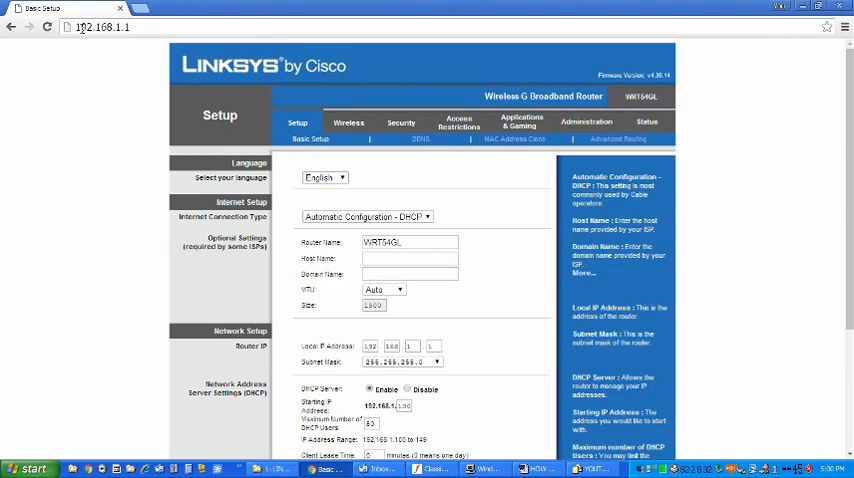
left_click(184, 8)
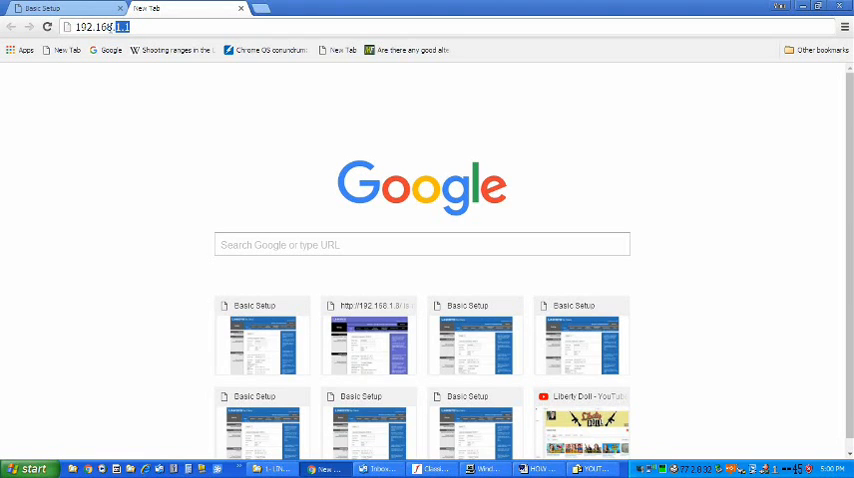
key("Return")
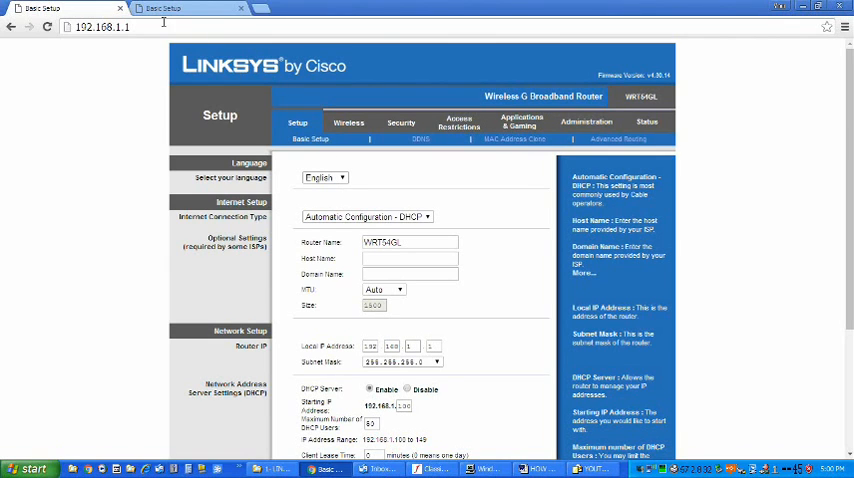
Step: Check router 1's Wireless settings (YouTube Demo), then router 2's page at 192.168.1.2
left_click(352, 122)
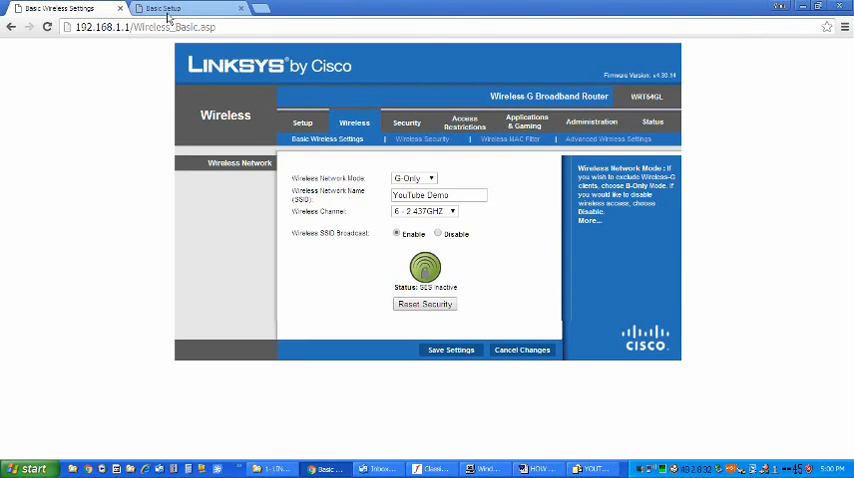
left_click(296, 122)
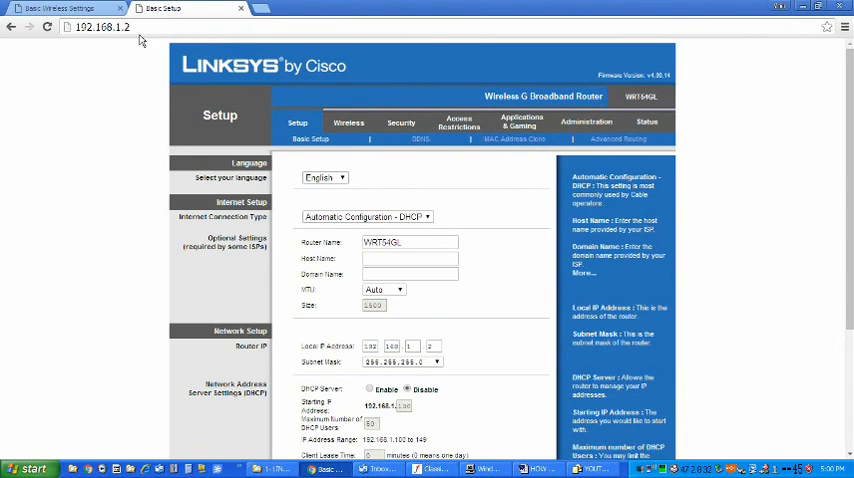
mouse_move(388, 318)
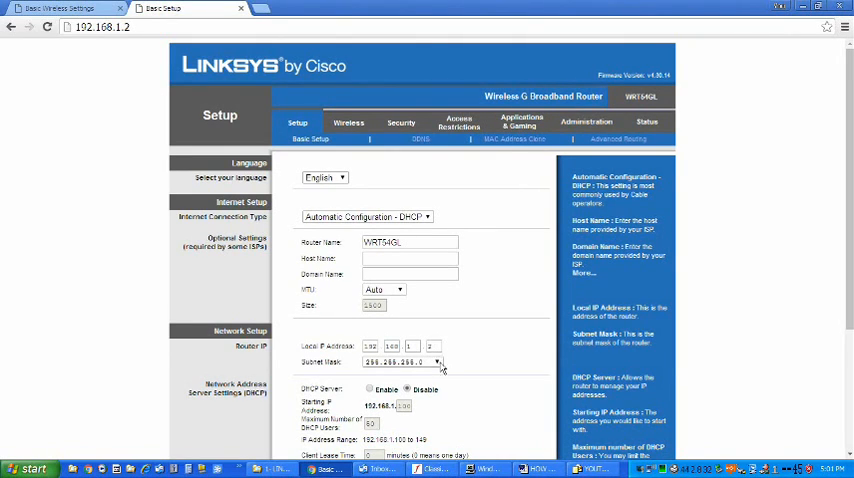
mouse_move(348, 148)
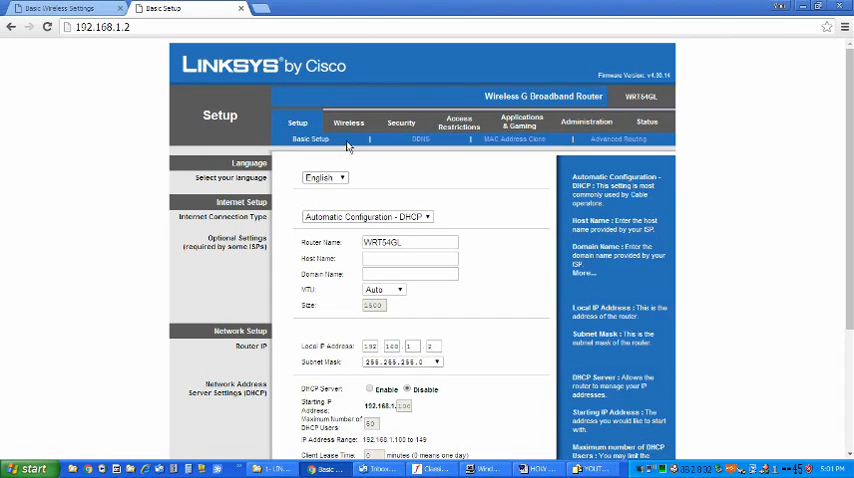
left_click(348, 122)
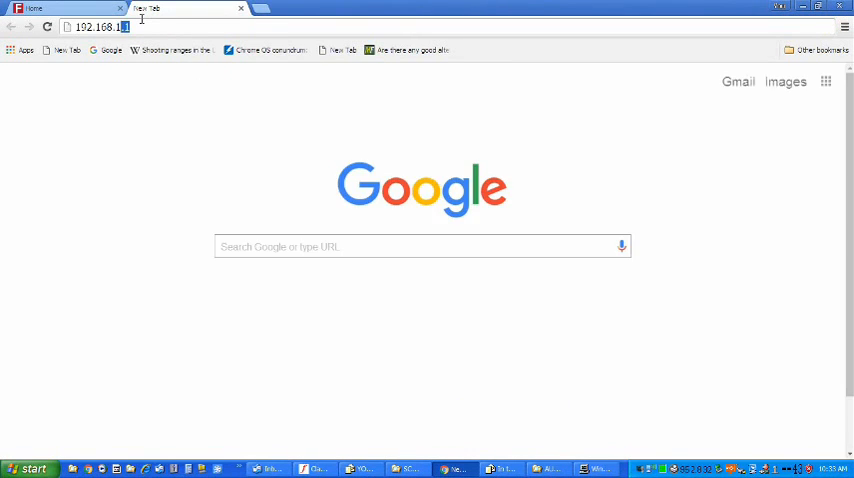
Step: Load the setup page at 192.168.1.1, then address 192.168.1.3 in a new tab
key("Return")
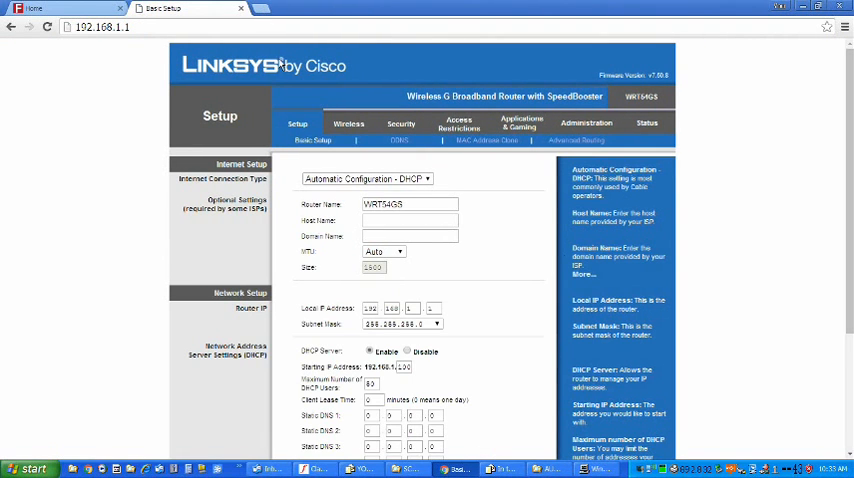
scroll("down", 3)
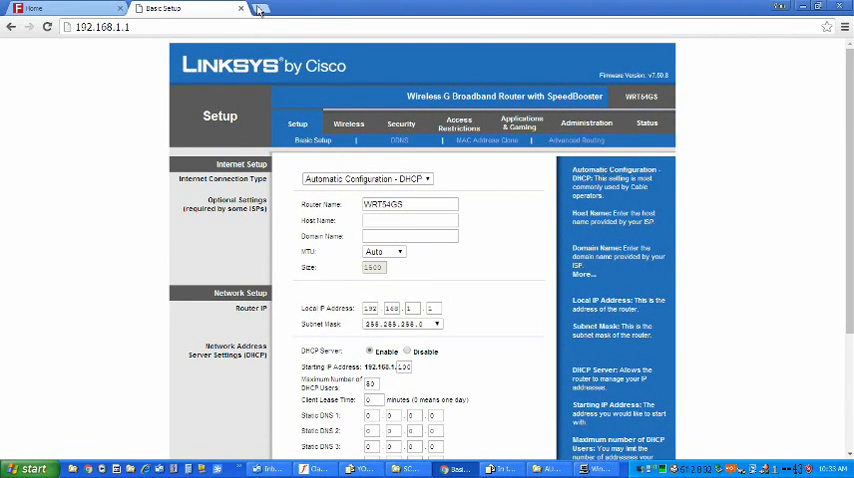
left_click(258, 8)
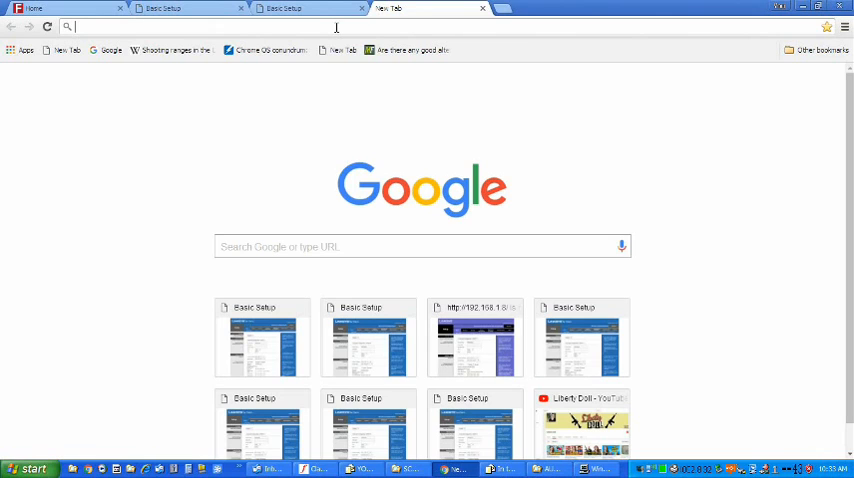
type("192.168.1.3")
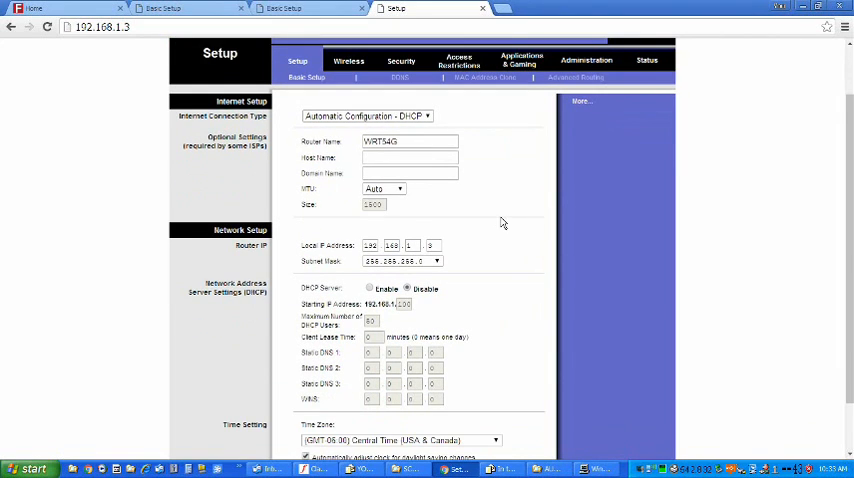
mouse_move(420, 304)
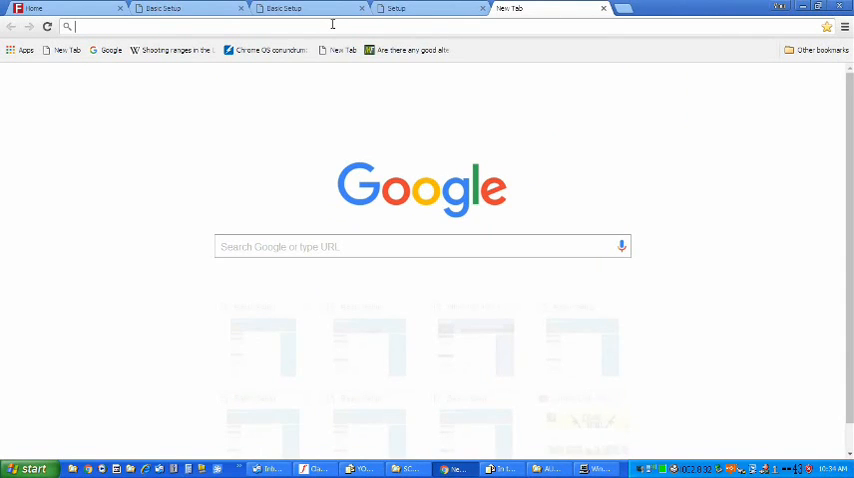
Step: Load the Schneider Conext ComBox page at 192.168.1.103 over the bridged network
type("192.168.1.1")
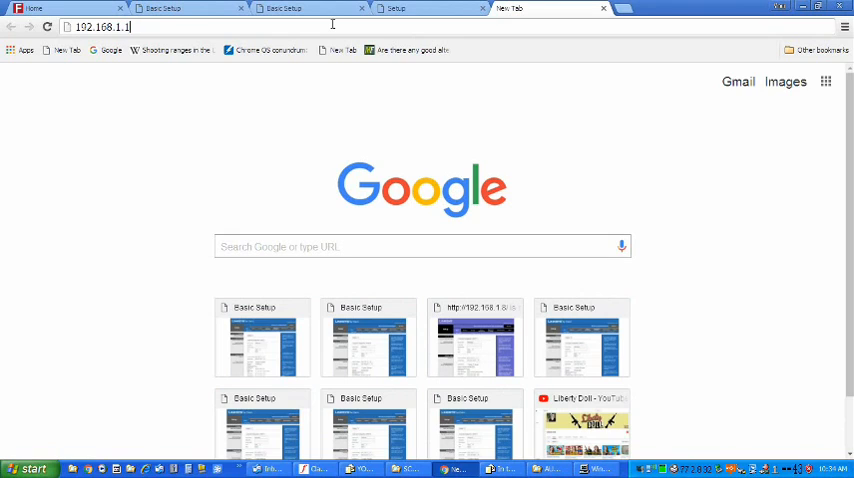
key("Return")
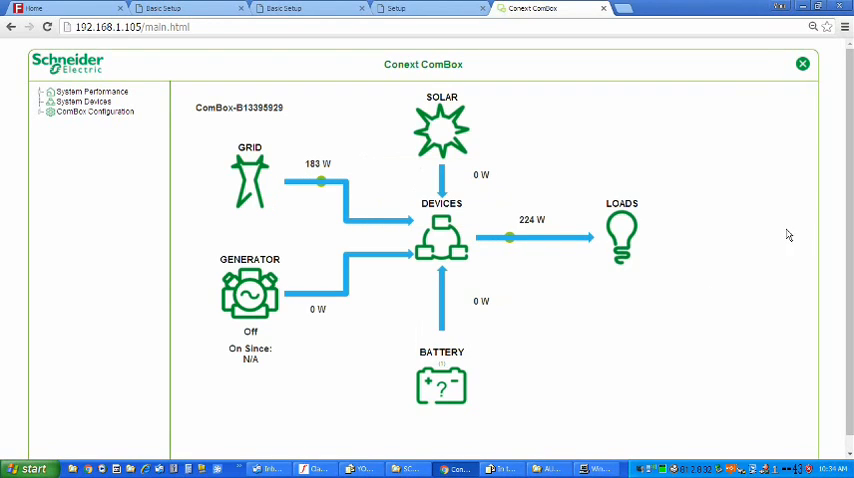
mouse_move(808, 236)
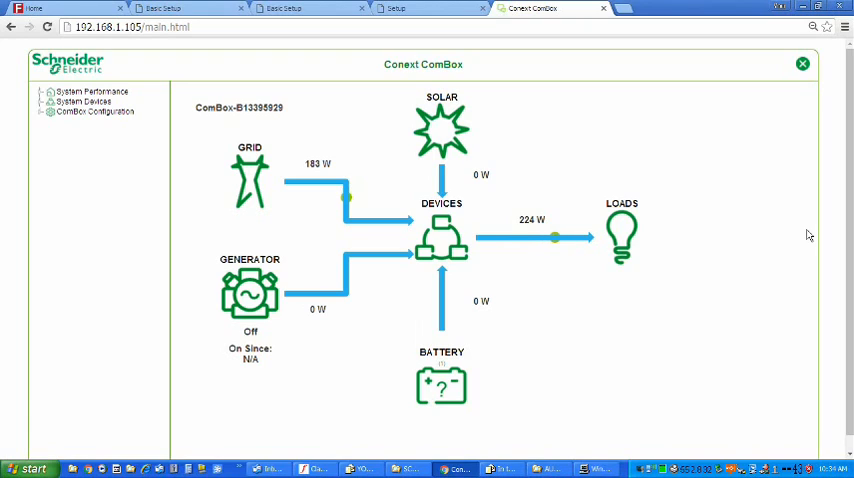
mouse_move(588, 288)
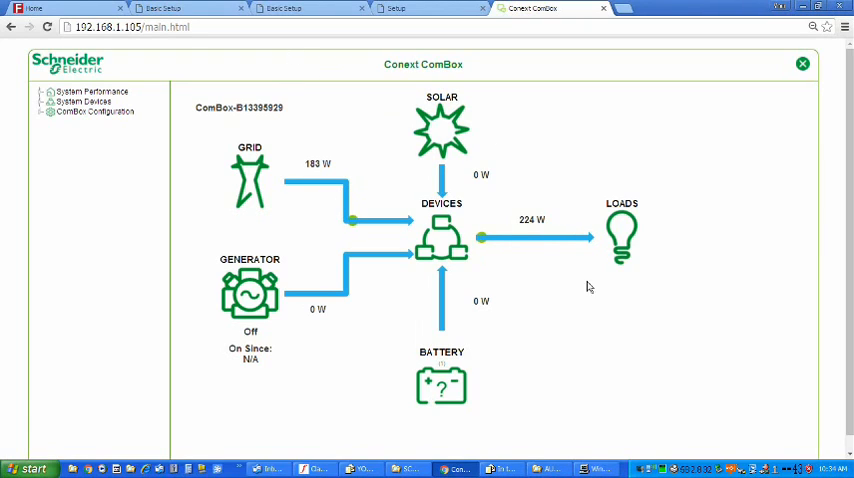